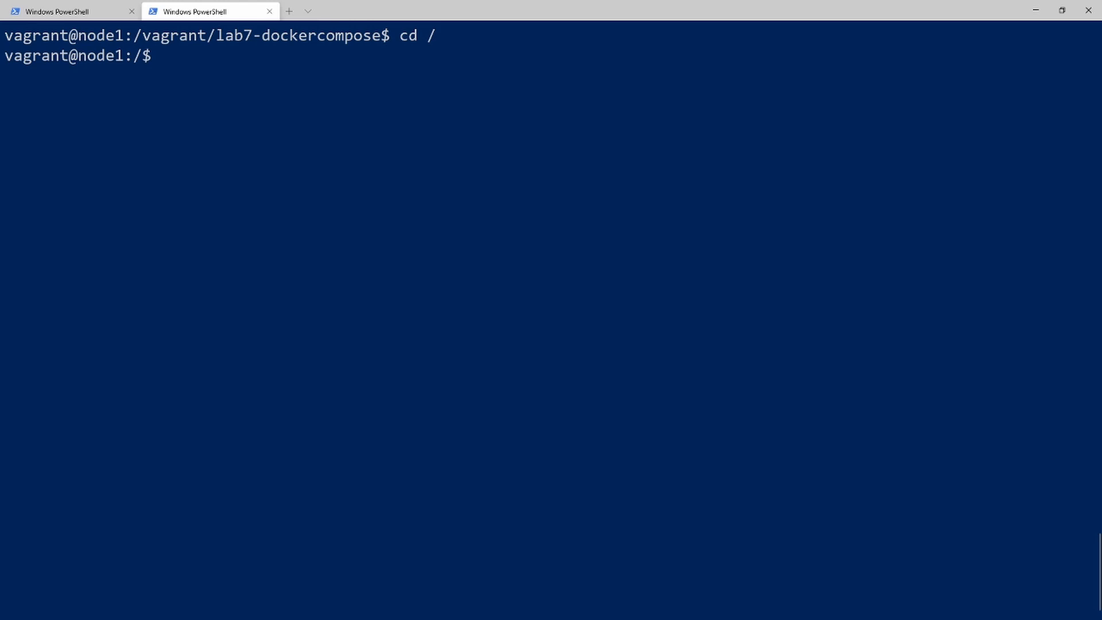
- Bring the node1 shell at the root prompt to the front
click(63, 12)
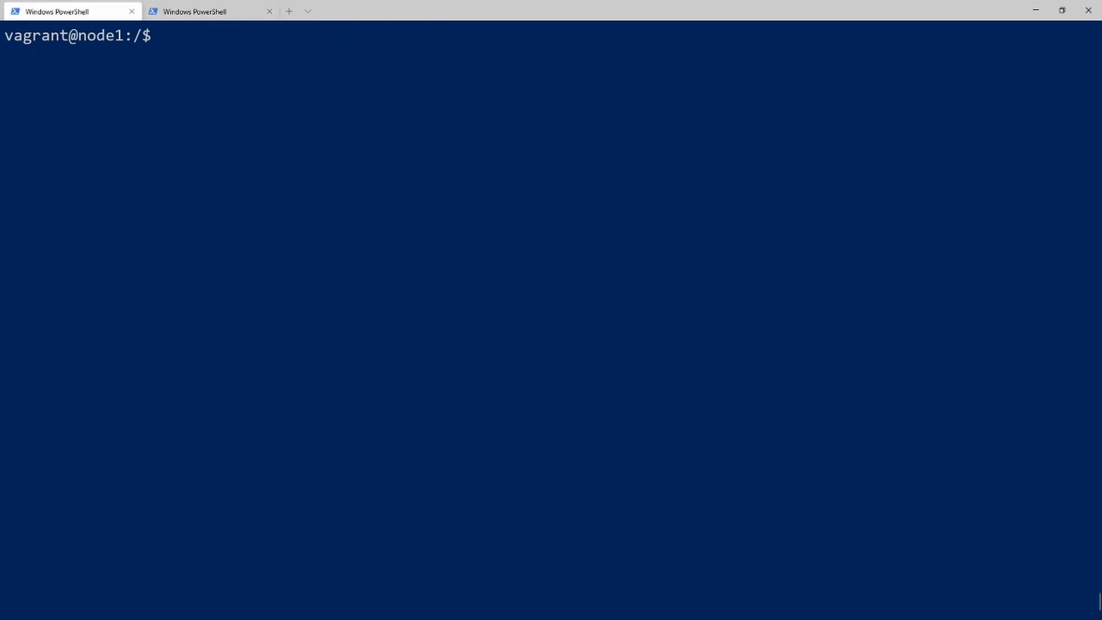
mouse_move(509, 104)
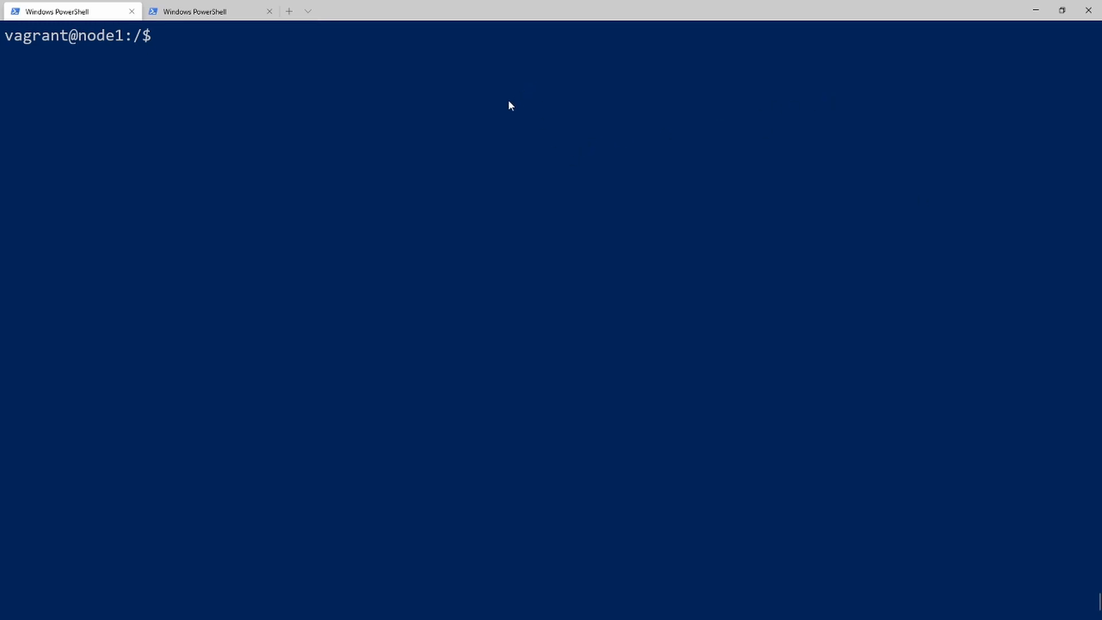
- Run docker swarm init plain and with sudo, hitting permission denied then the --advertise-addr error
text(docker swarm init)
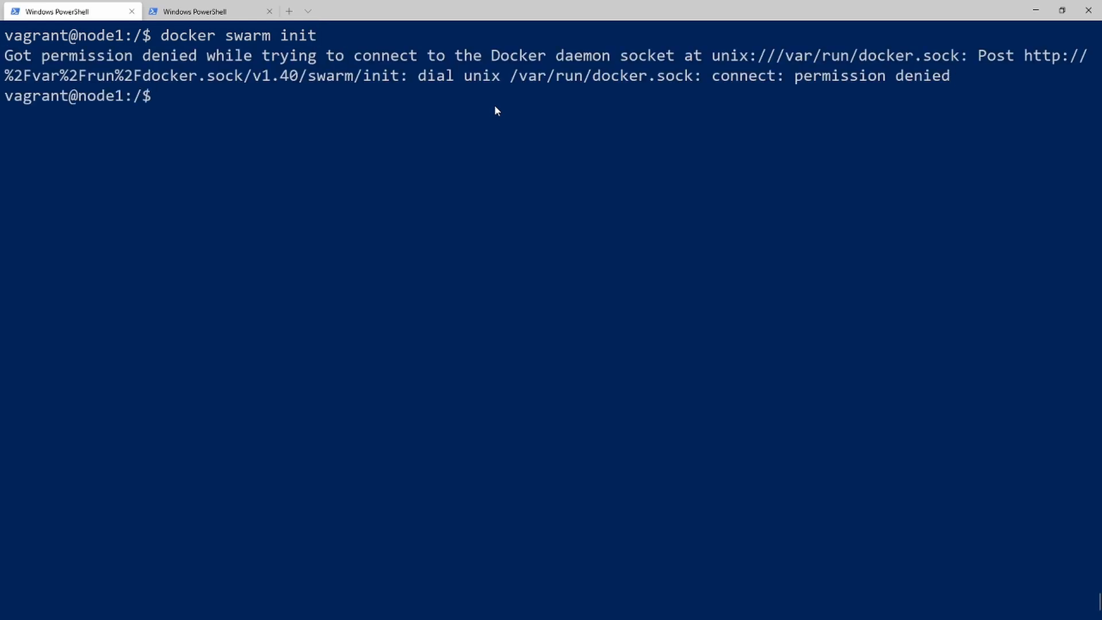
mouse_move(664, 76)
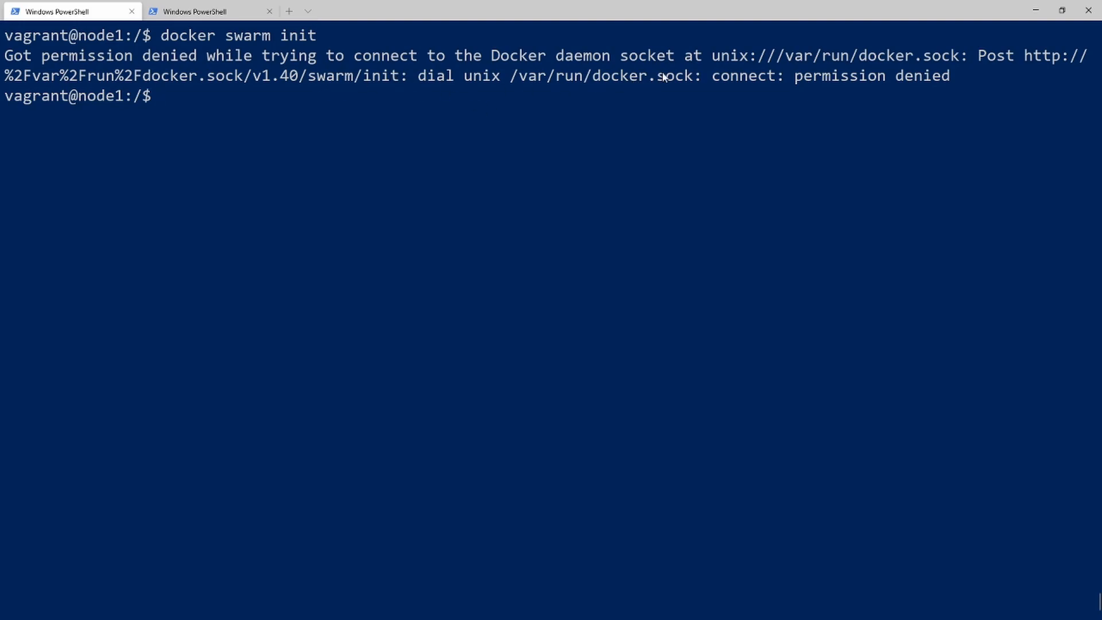
text(docker swarm init)
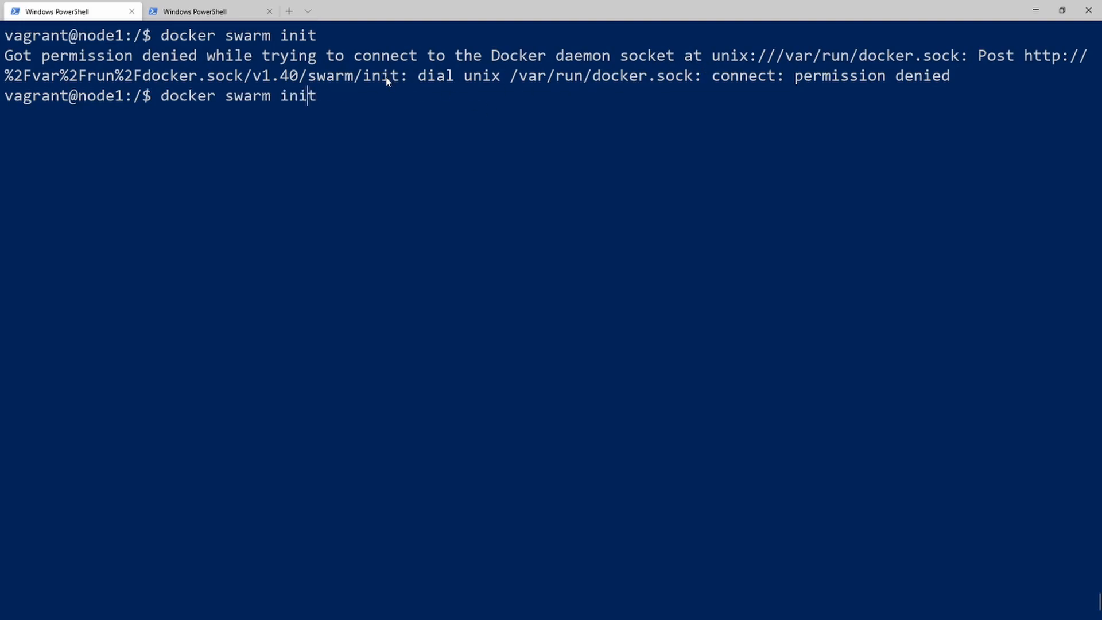
text(sudo)
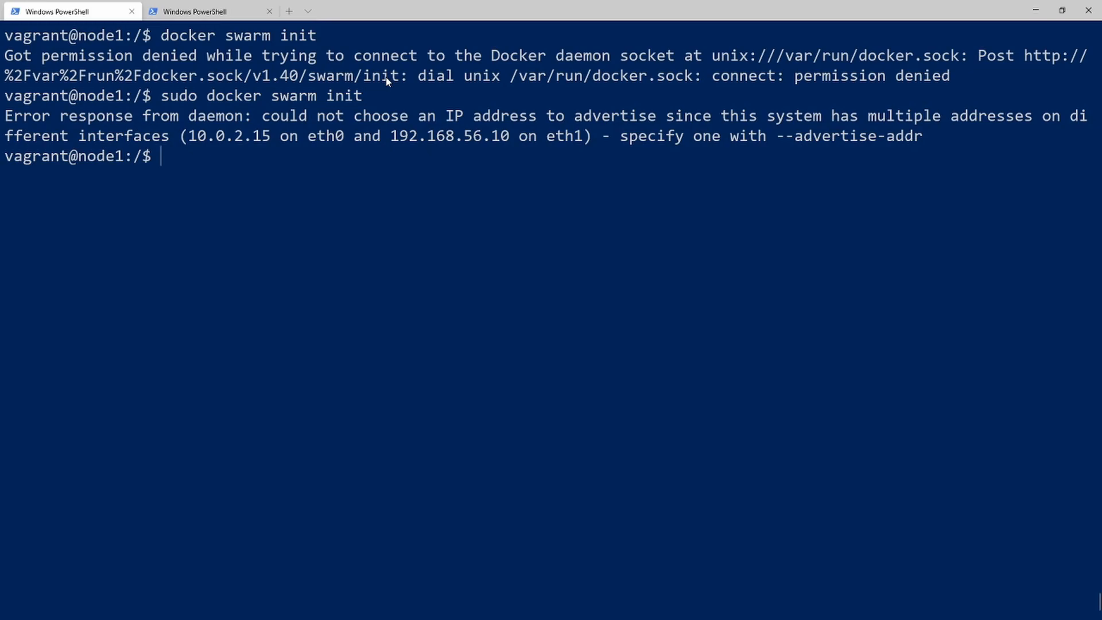
mouse_move(62, 31)
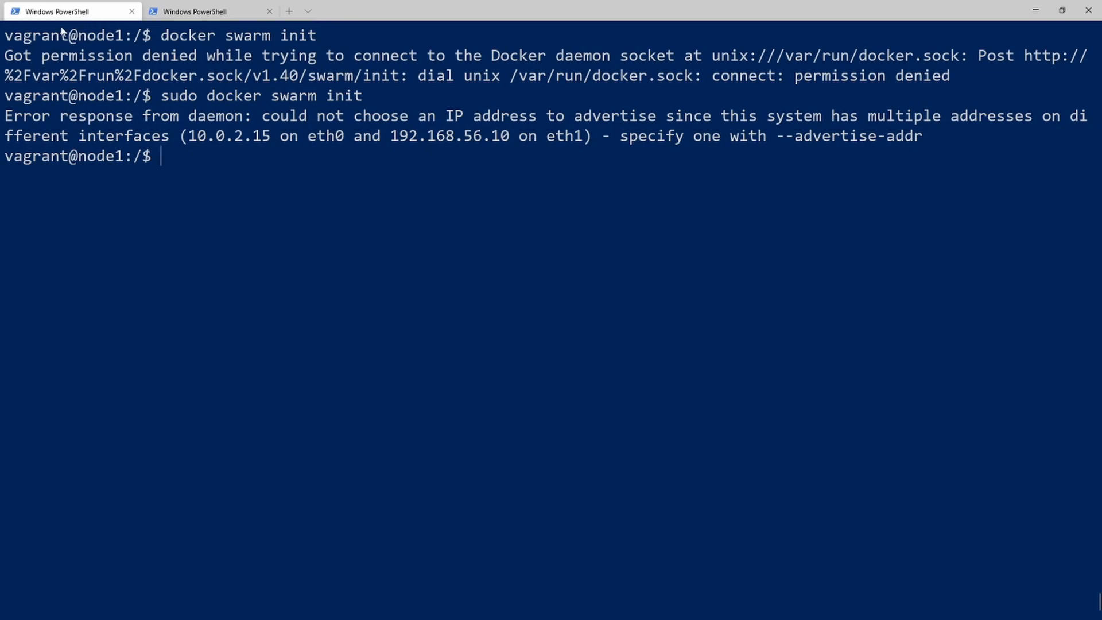
mouse_move(207, 140)
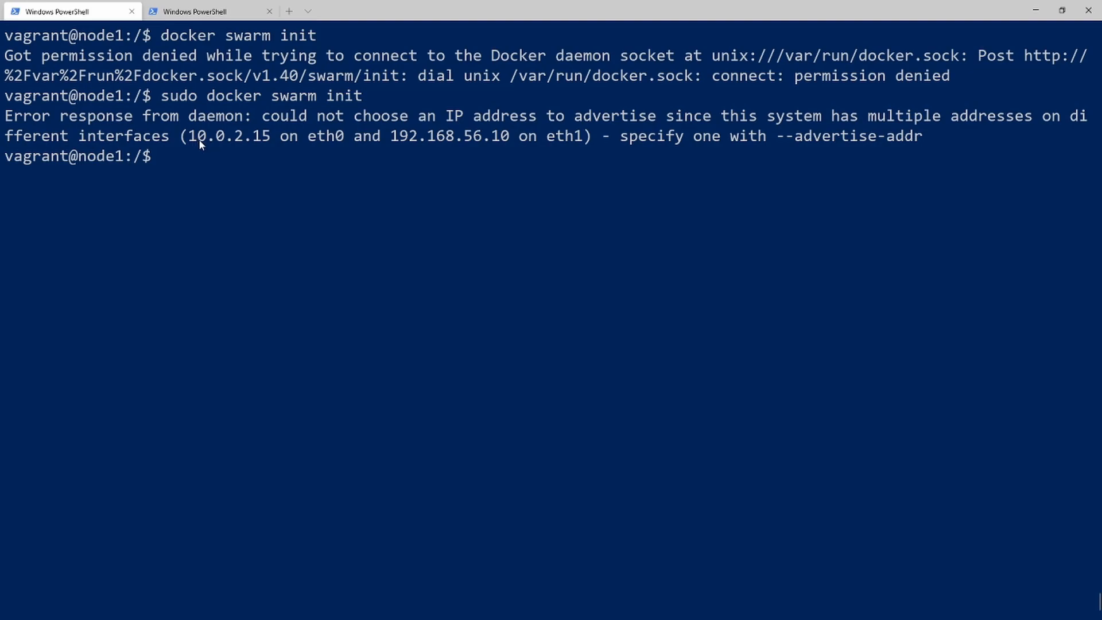
mouse_move(138, 136)
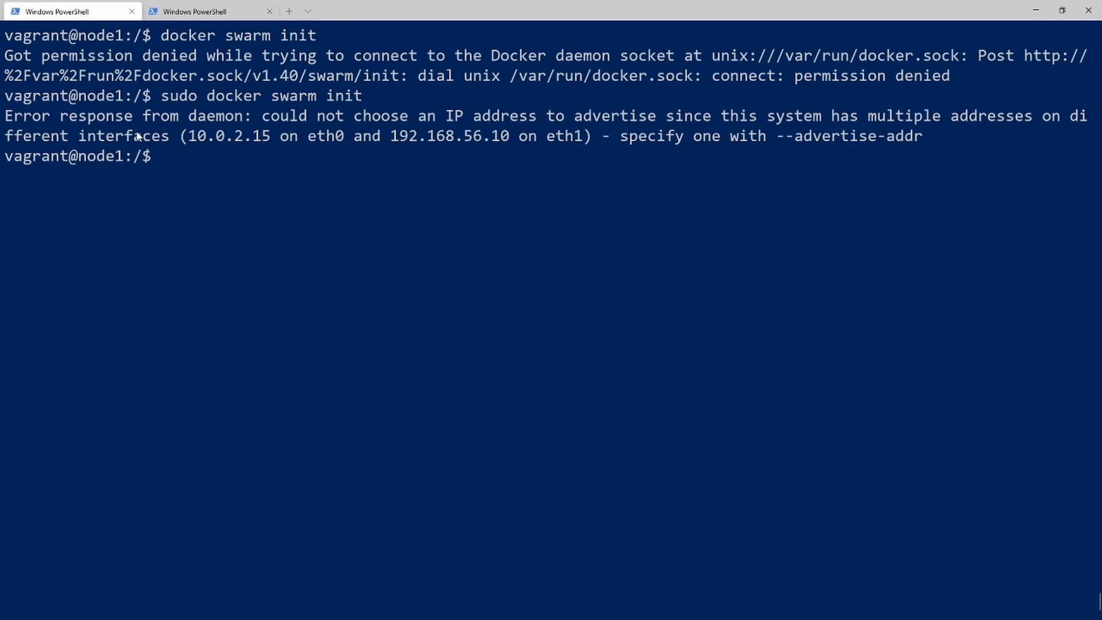
mouse_move(186, 102)
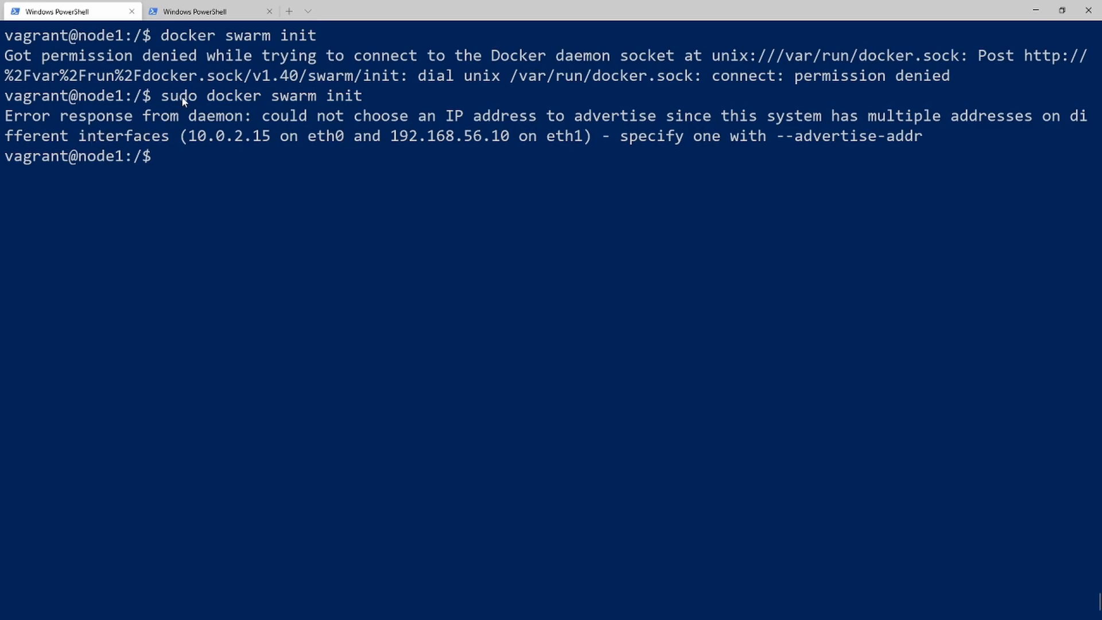
mouse_move(182, 294)
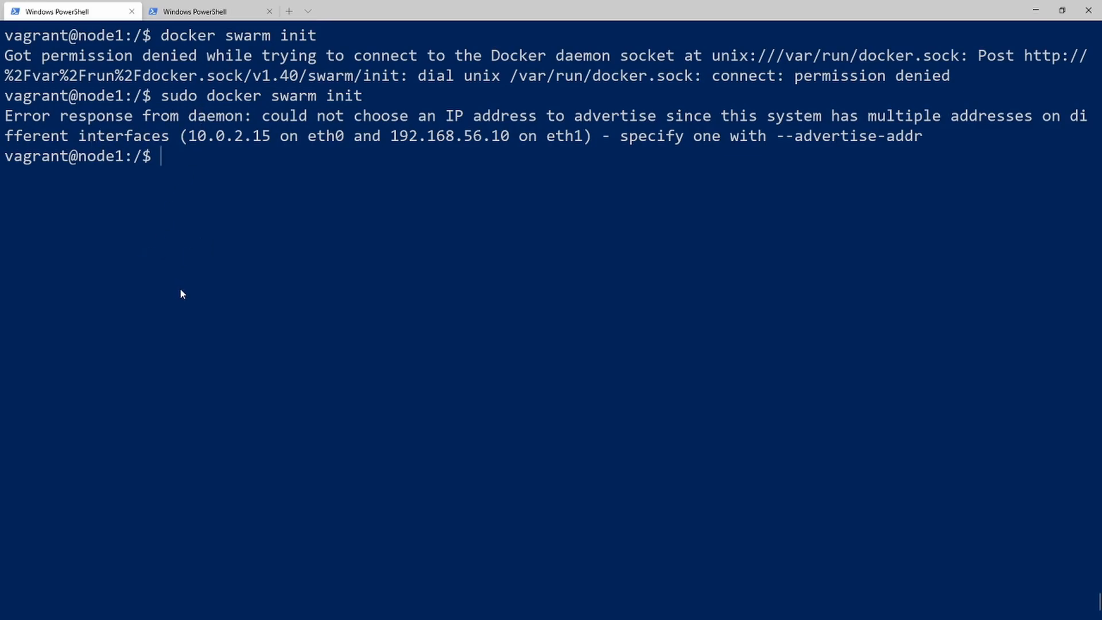
mouse_move(100, 378)
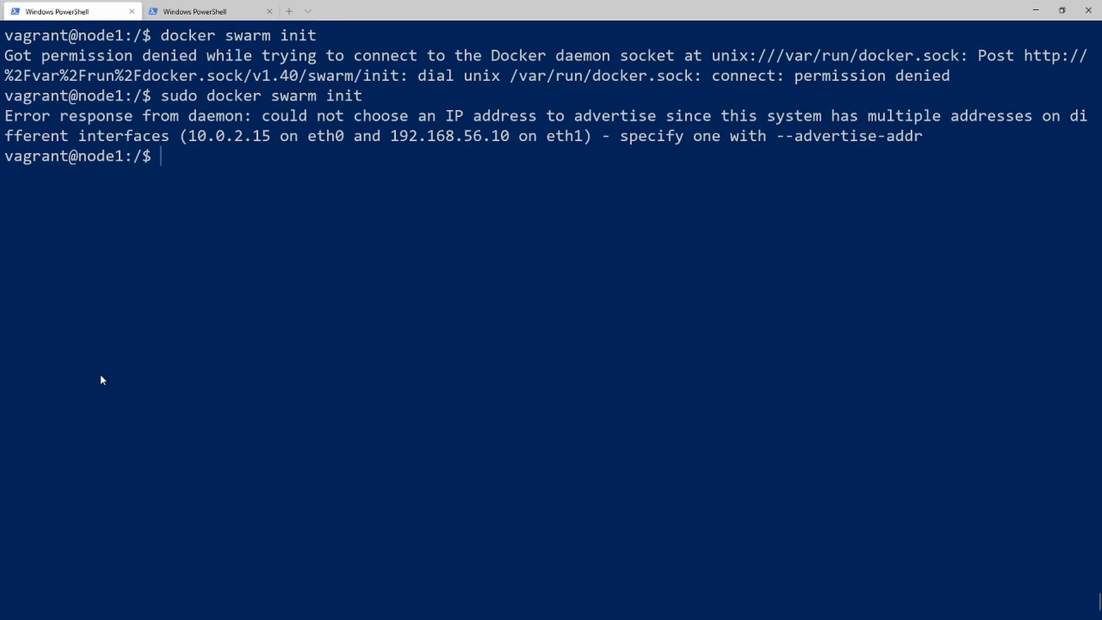
mouse_move(92, 417)
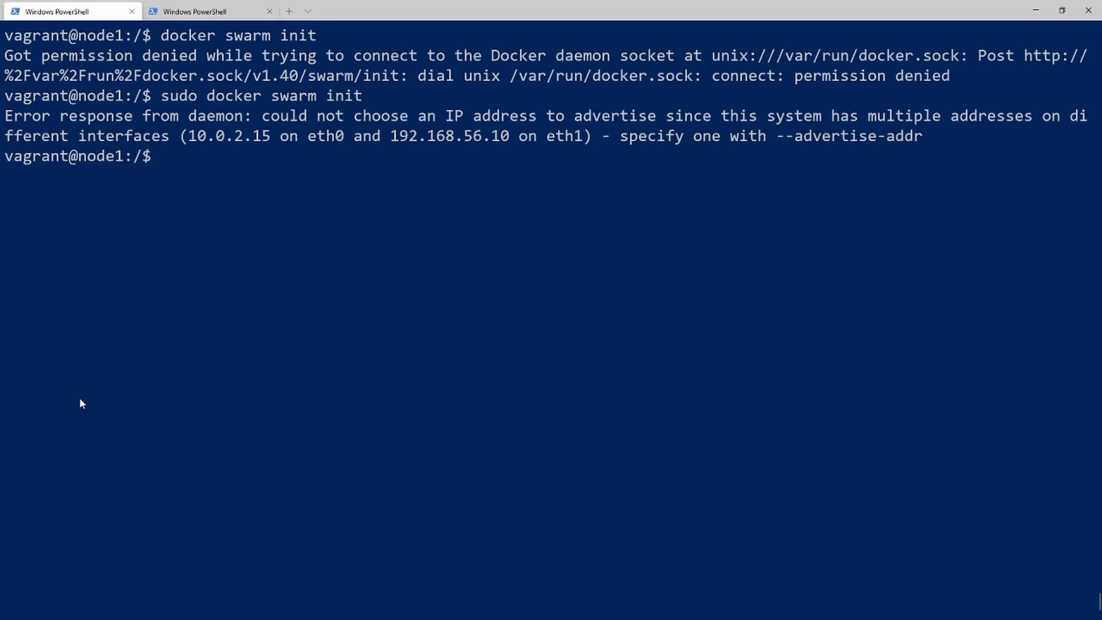
mouse_move(723, 372)
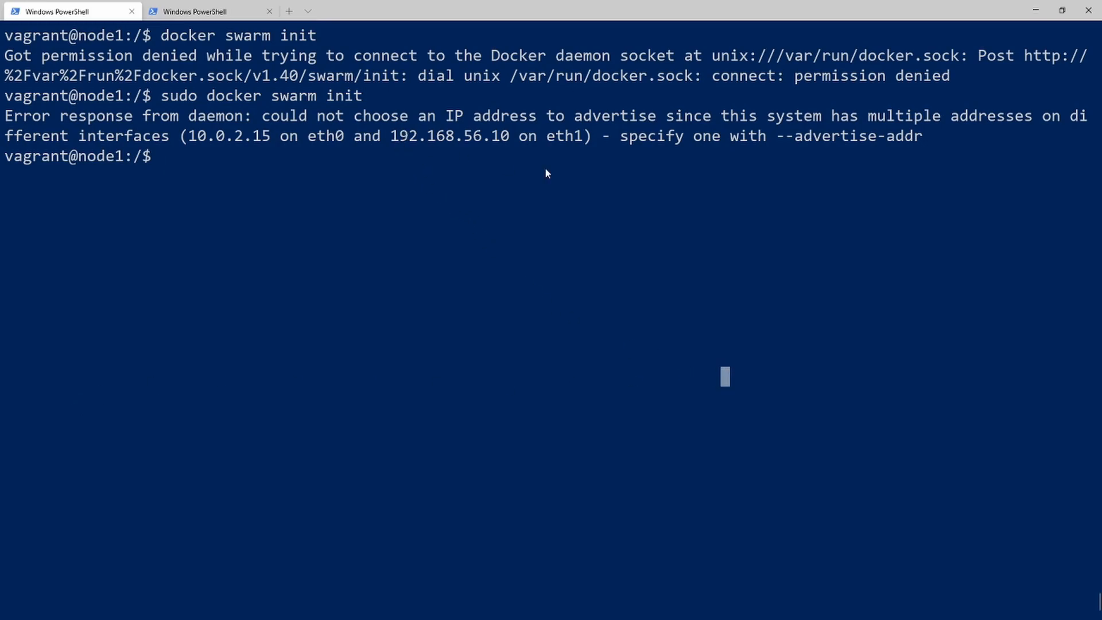
- Run sudo docker swarm init --advertise-addr 192.168.56.10, making node1 the swarm manager
text(sudo docker swarm init)
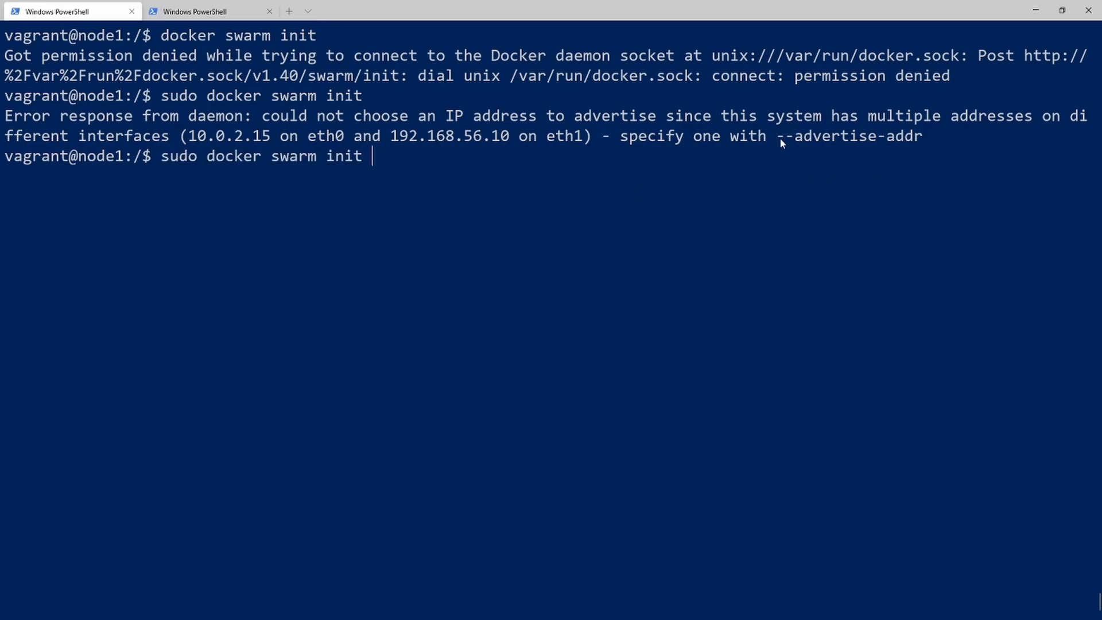
double_click(847, 136)
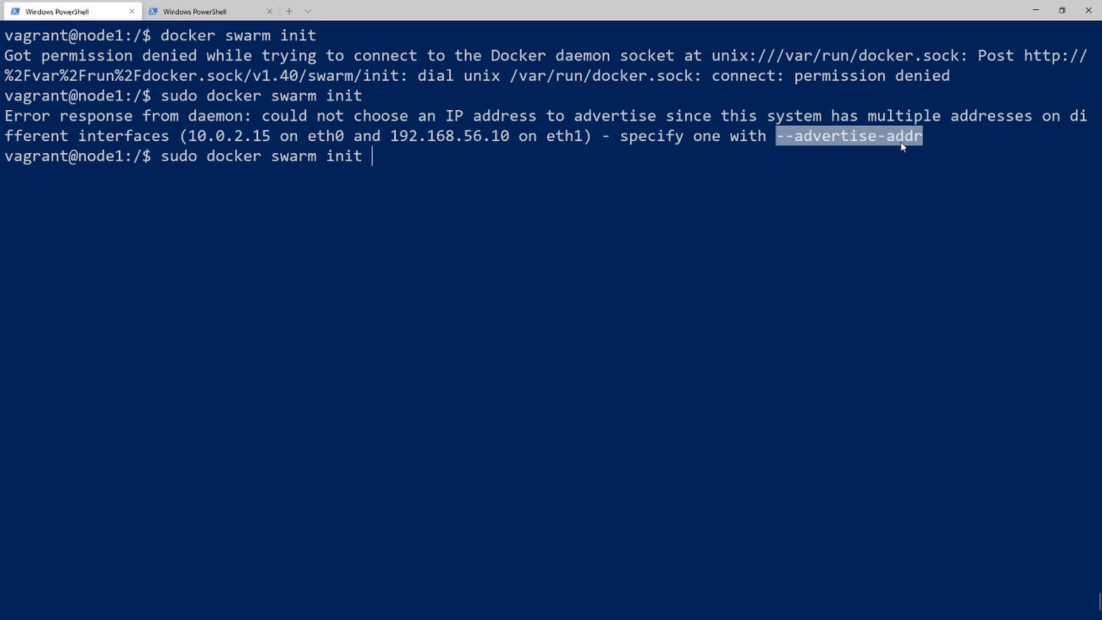
text(--advertise-addr)
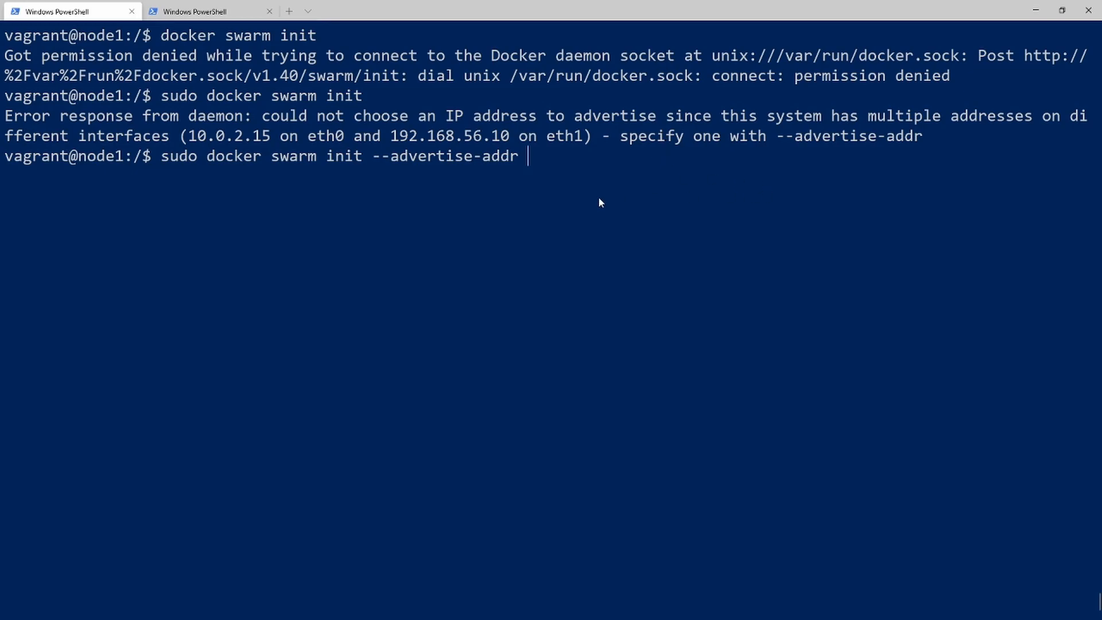
text(192.168.56.10)
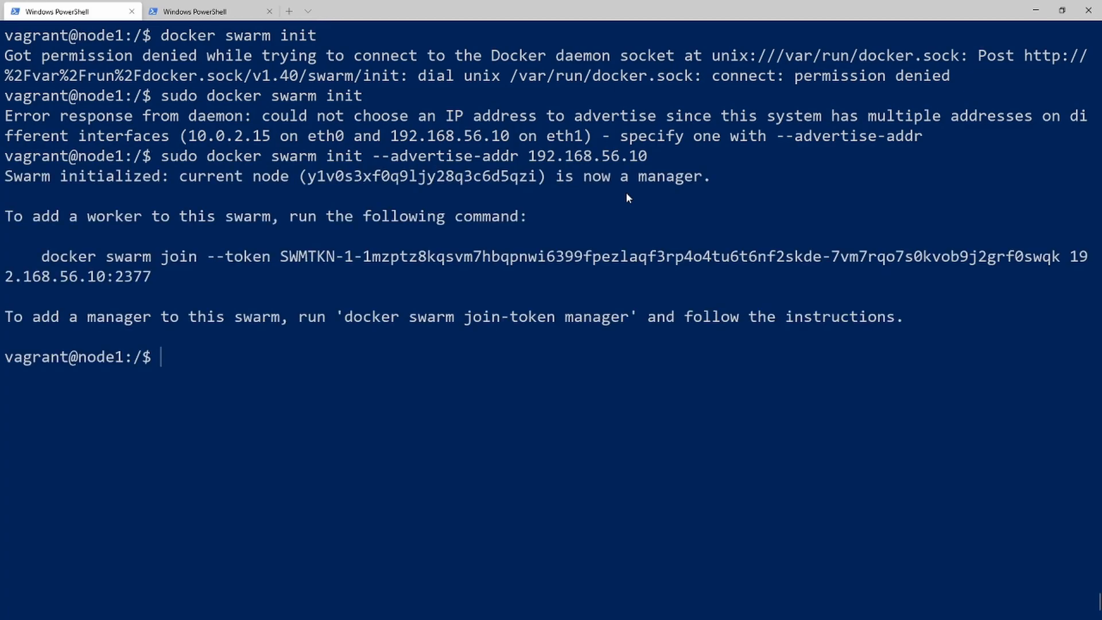
mouse_move(47, 163)
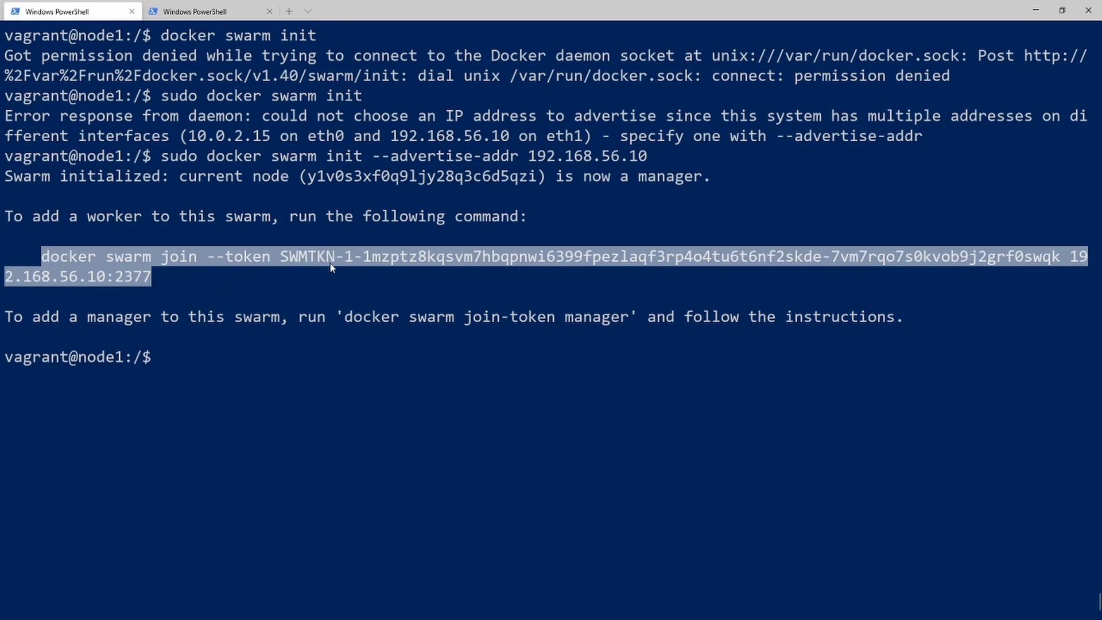
mouse_move(92, 278)
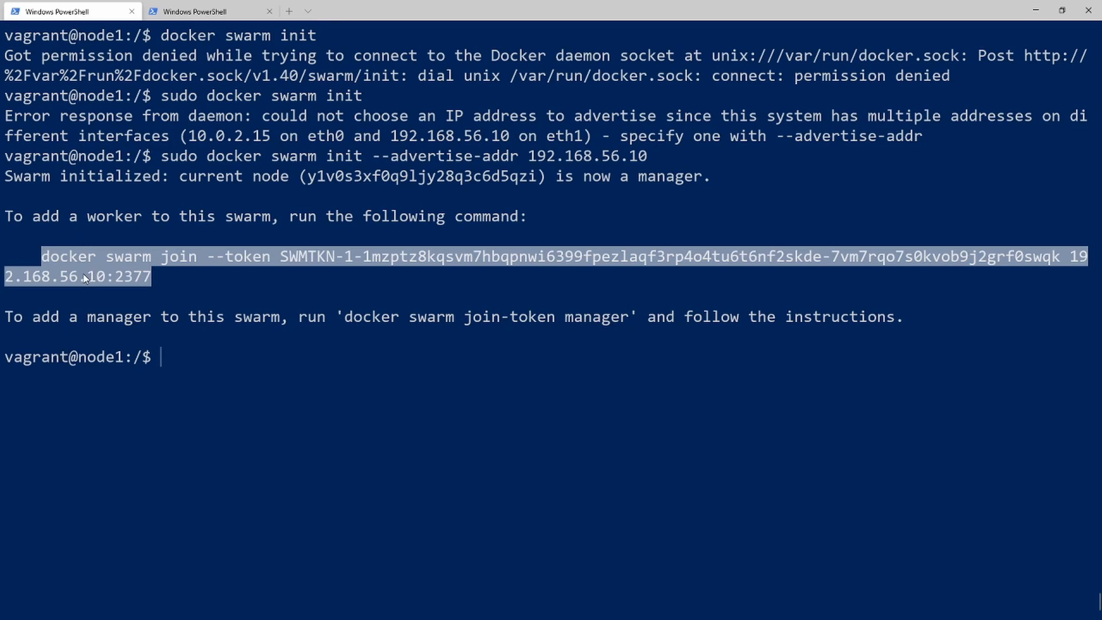
- On node2, start sudo apt-get install docker.io
click(255, 76)
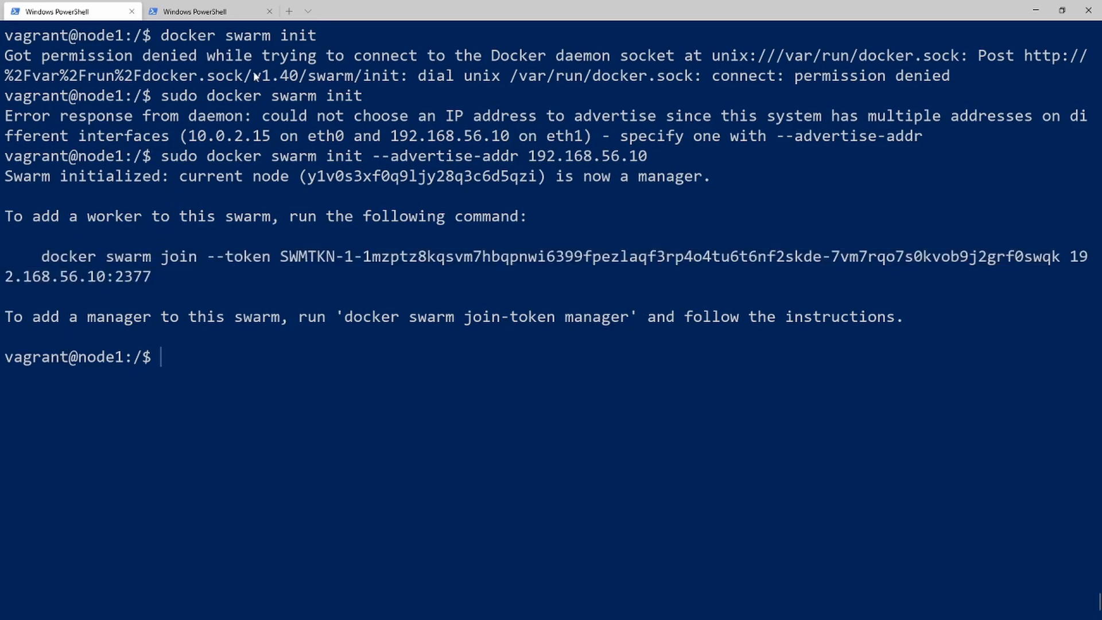
click(201, 10)
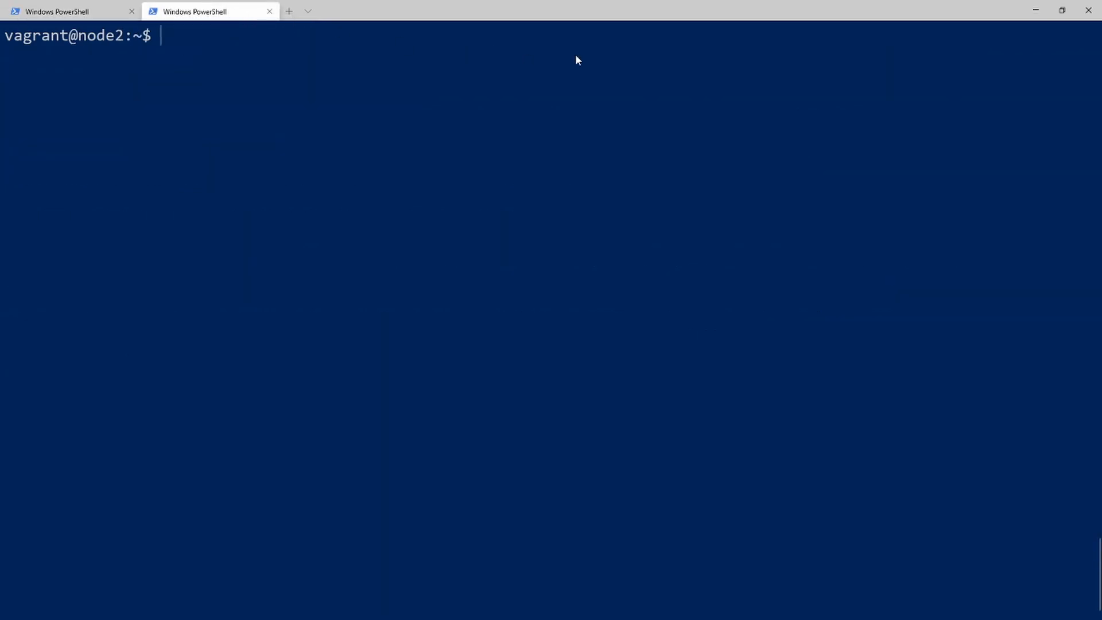
mouse_move(611, 48)
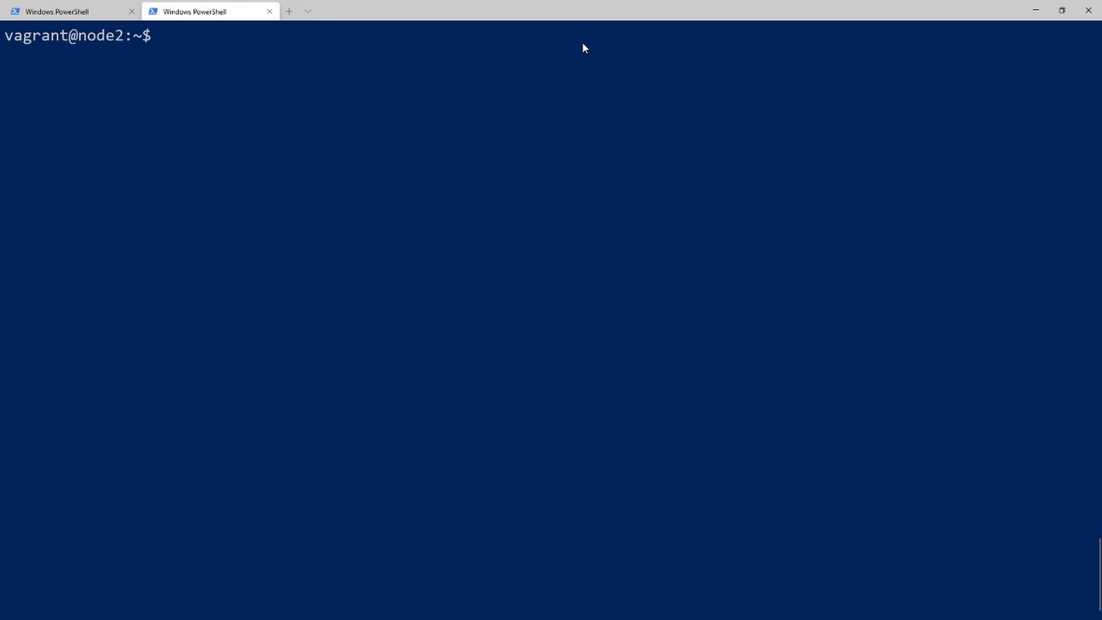
text(sudo)
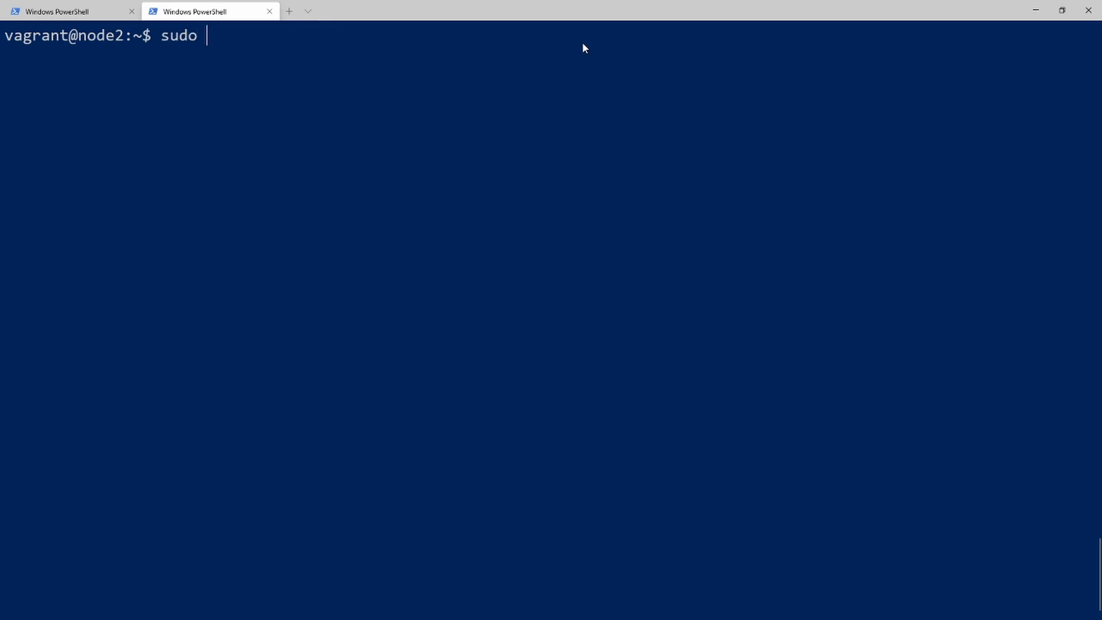
text(docker)
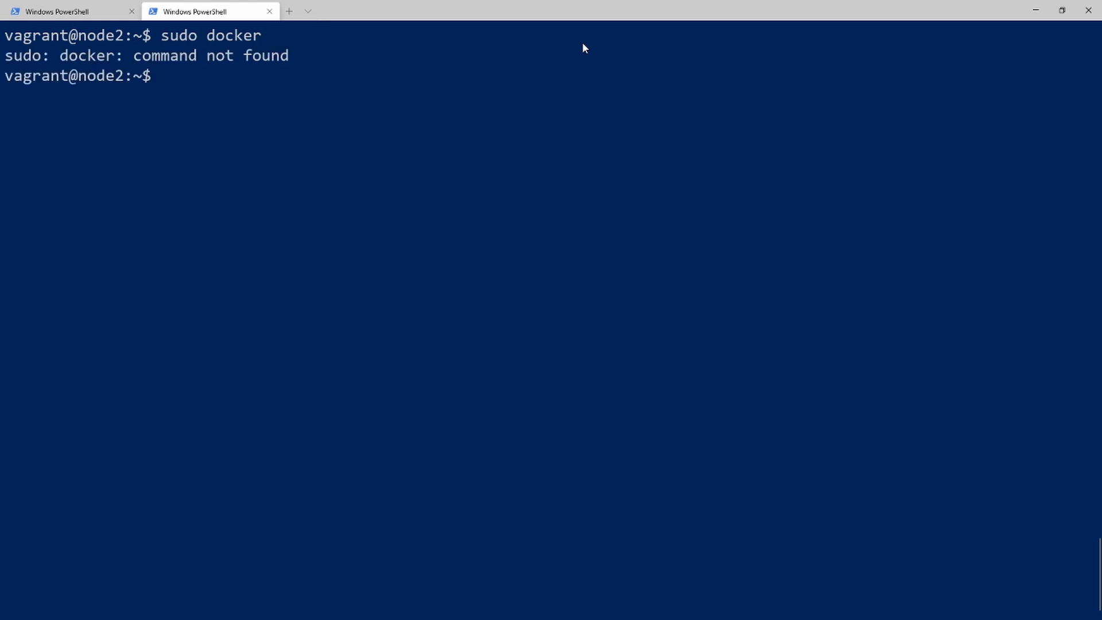
text(sudo a)
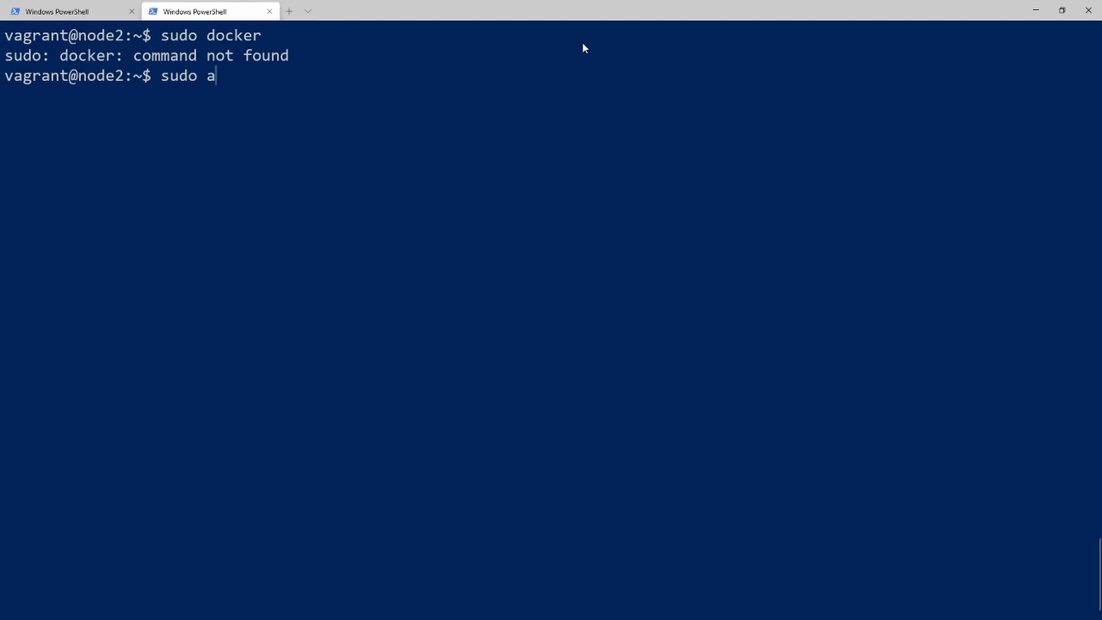
text(pt-get install docker)
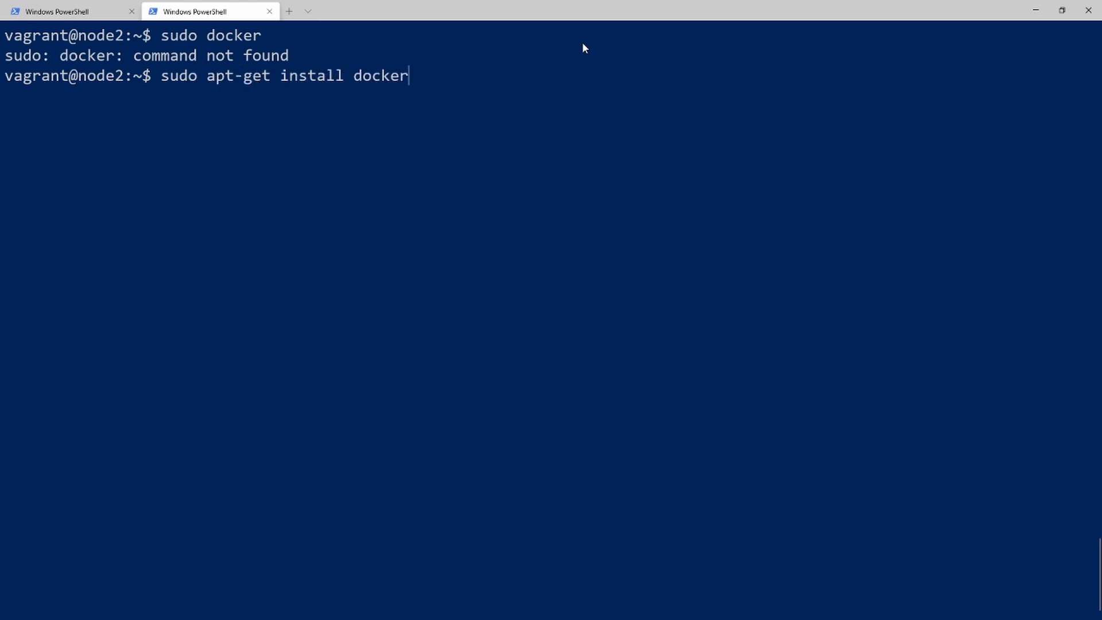
text(.io)
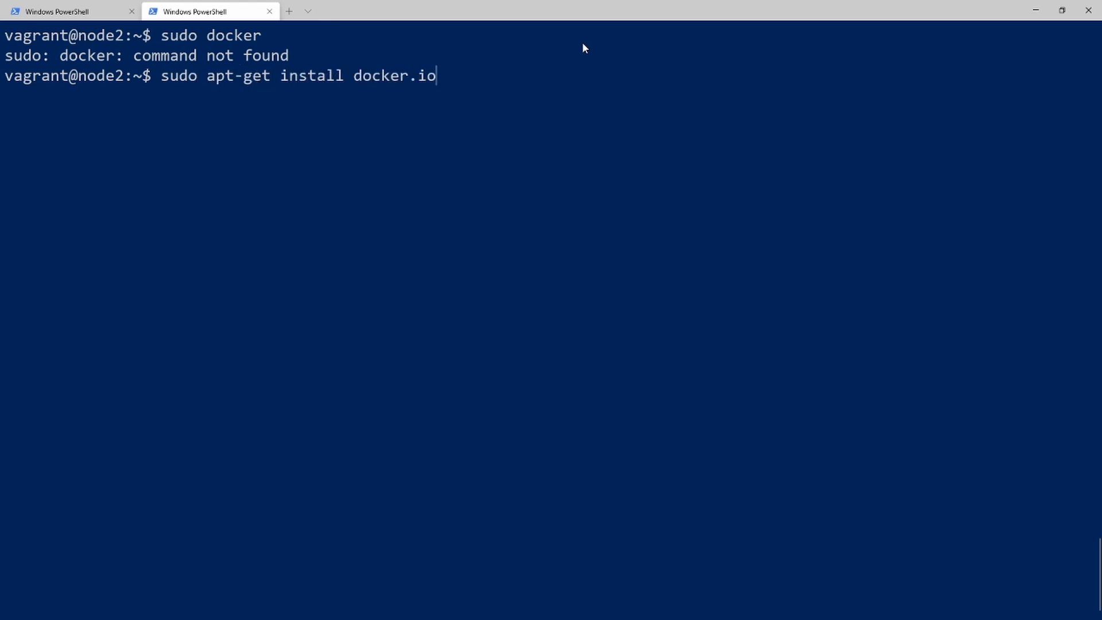
key(Enter)
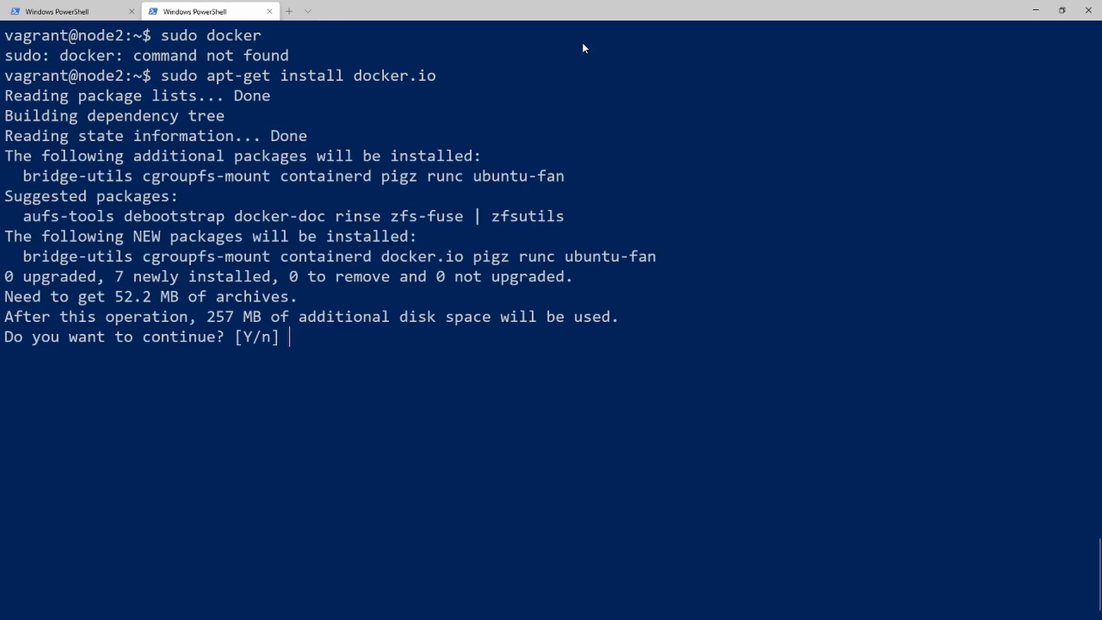
- Confirm with Y and let the docker.io installation run to completion
text(Y)
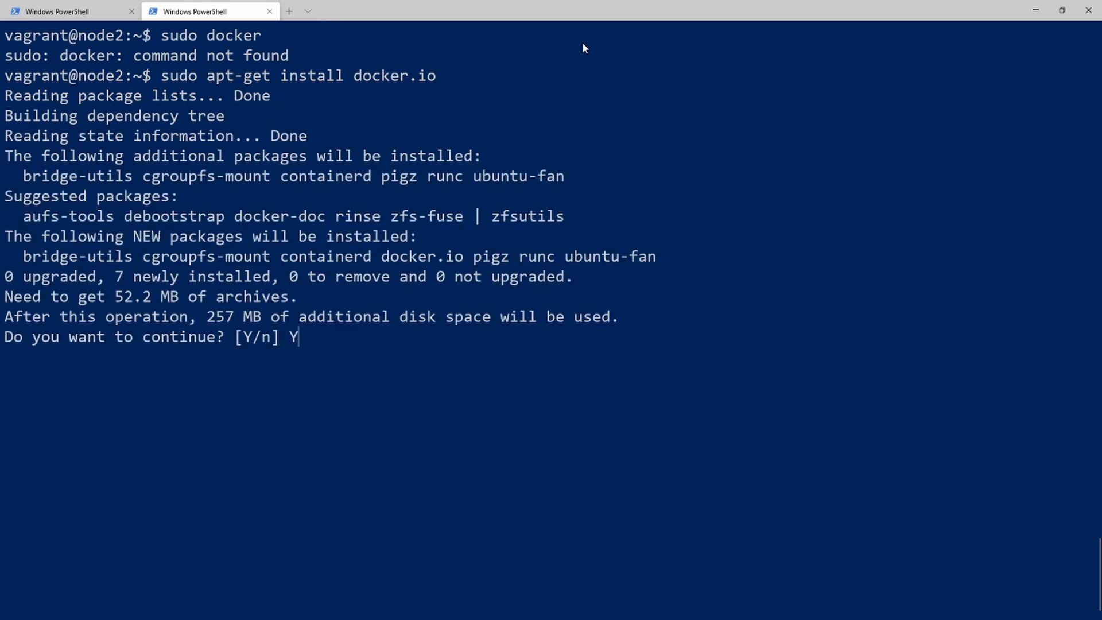
key(Enter)
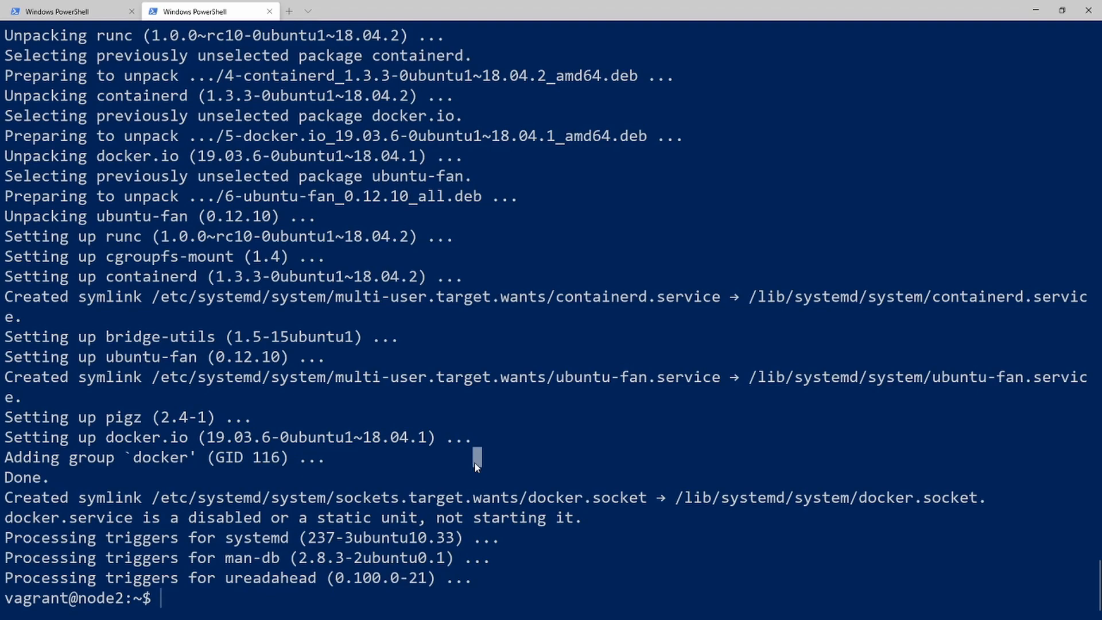
text(sudo apt-get install docker.io)
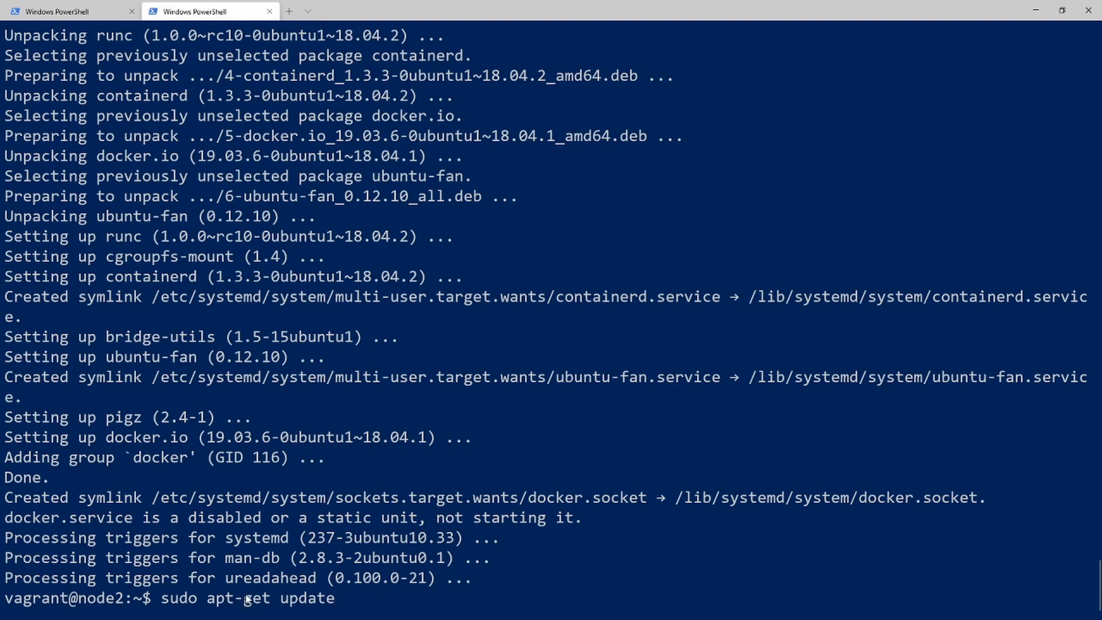
mouse_move(367, 583)
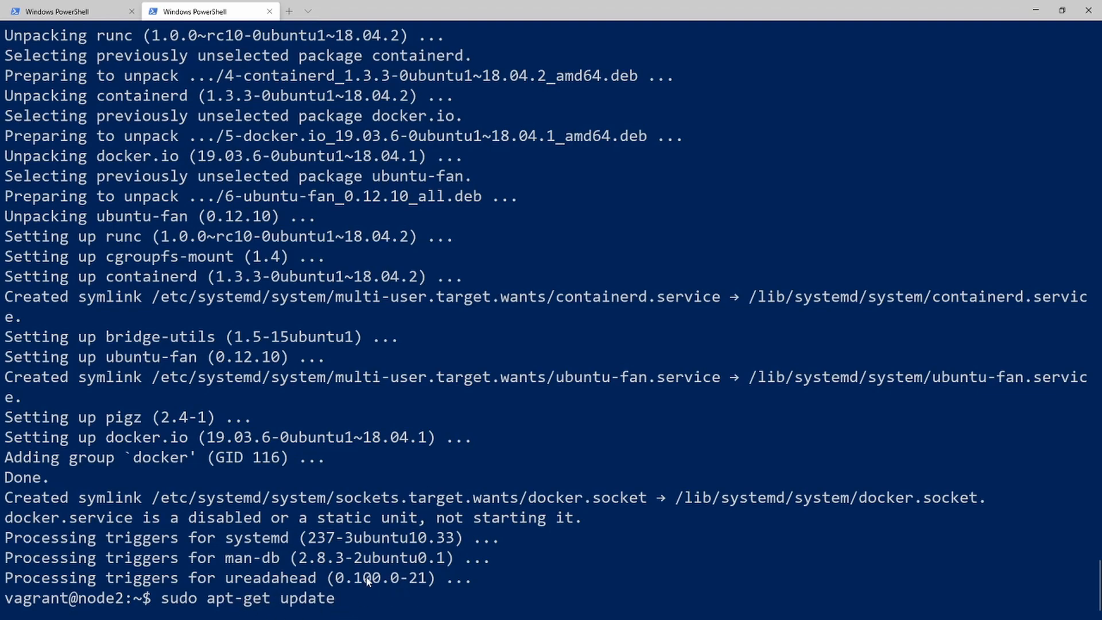
key(Backspace)
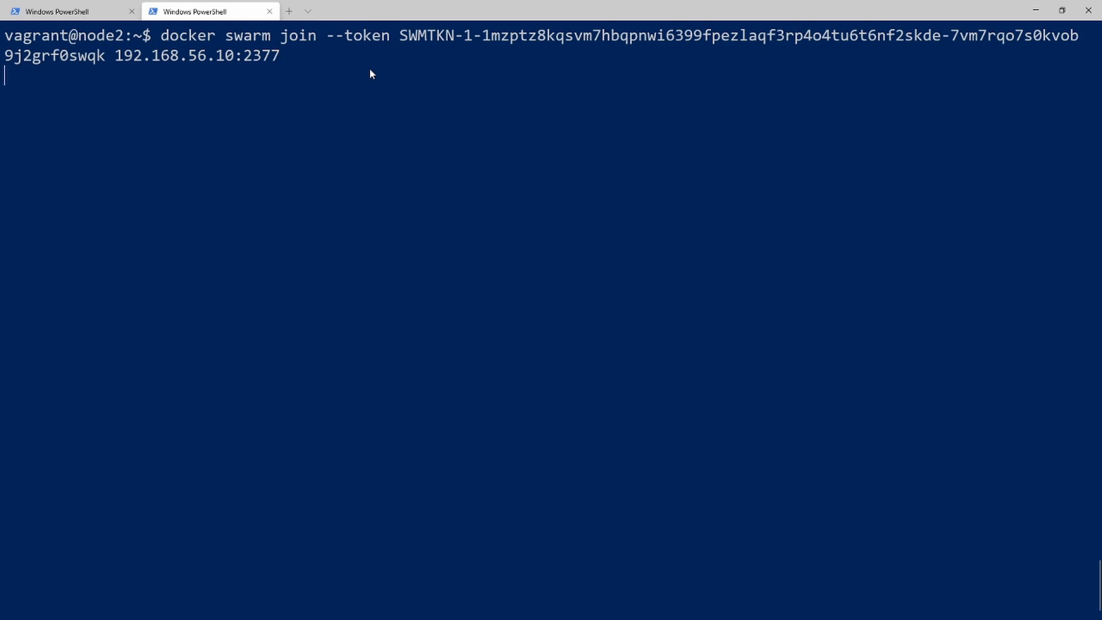
- Join node2 to the swarm at 192.168.56.10 as a worker, rerunning the join with sudo
key(Enter)
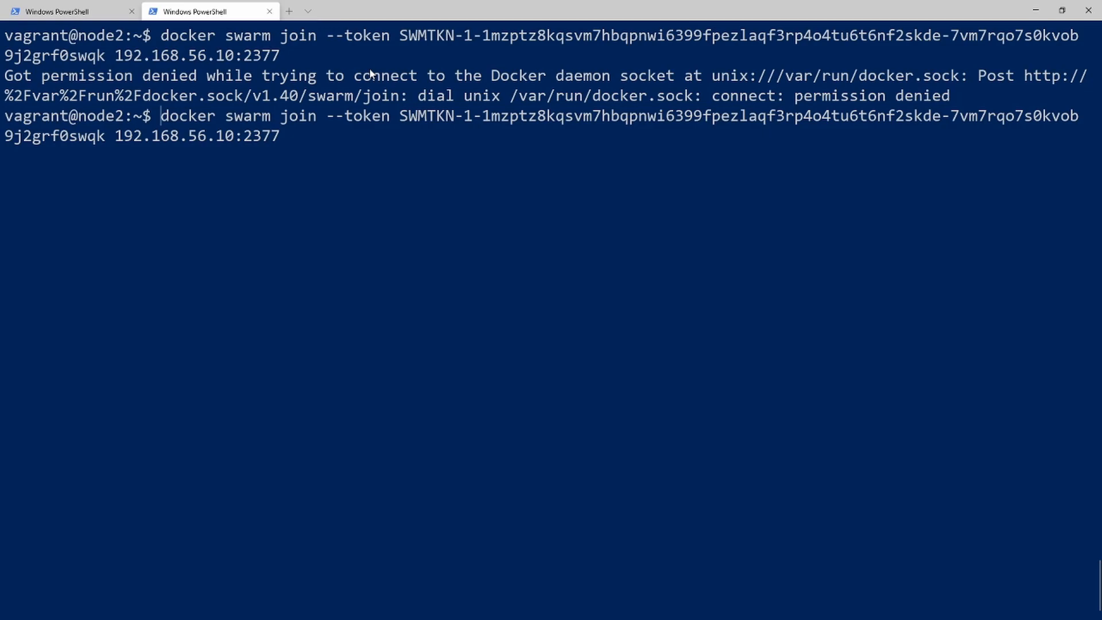
text(sudo)
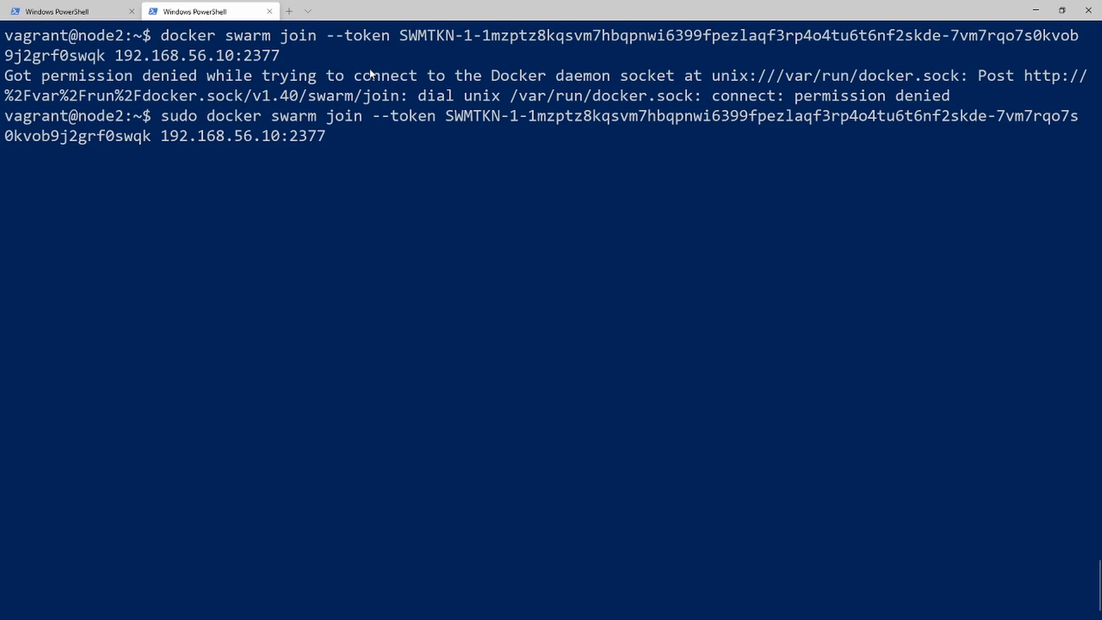
key(Enter)
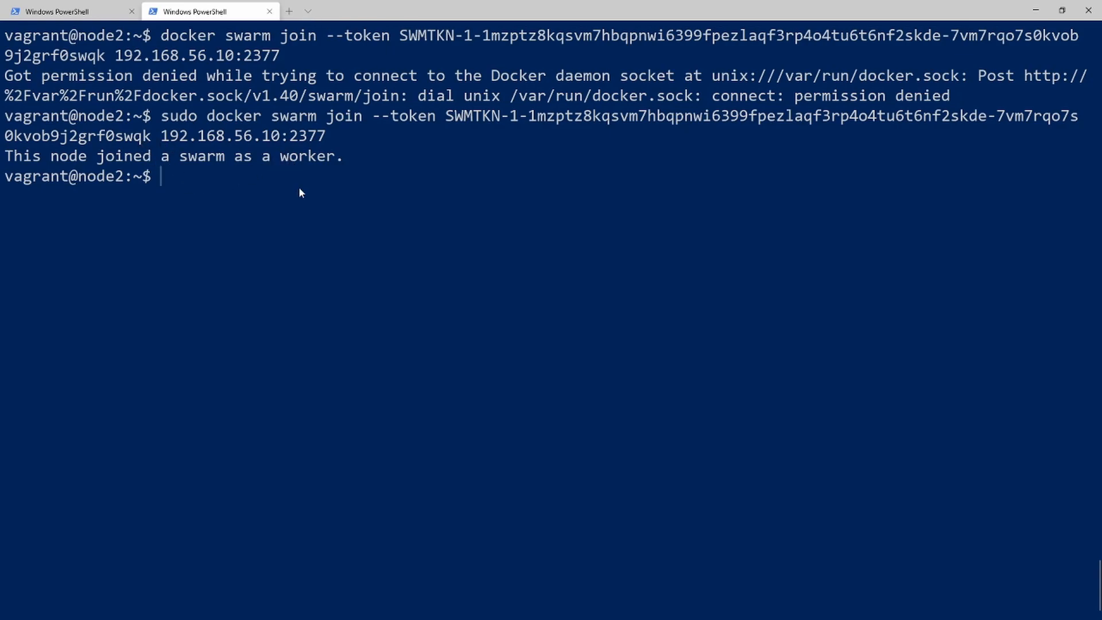
mouse_move(308, 176)
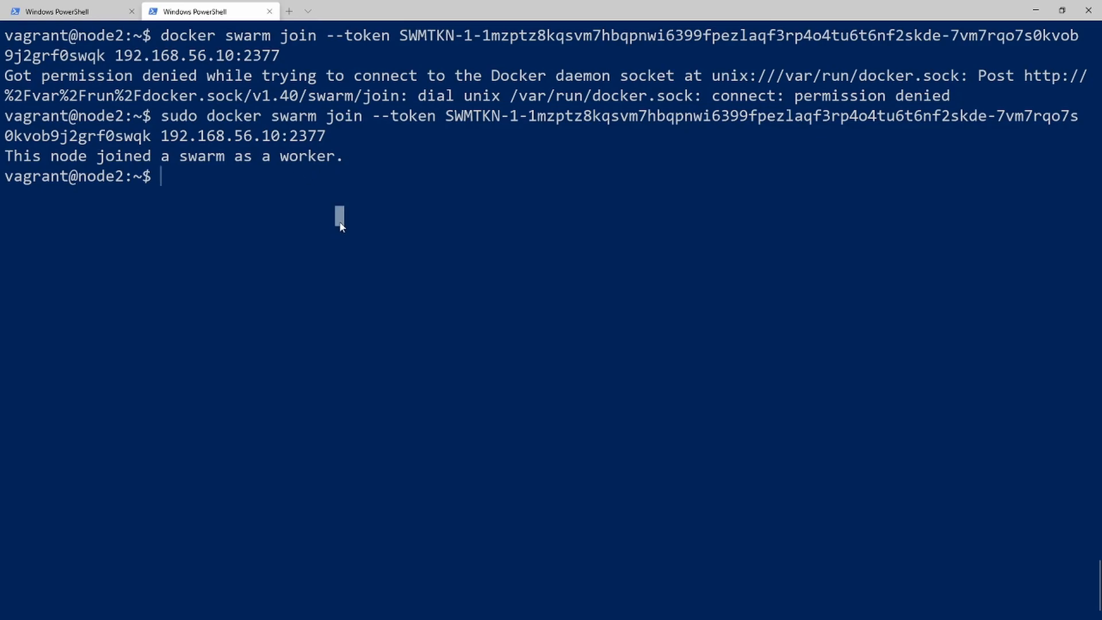
- Write alias docker='sudo docker' at the node2 prompt
text(alias)
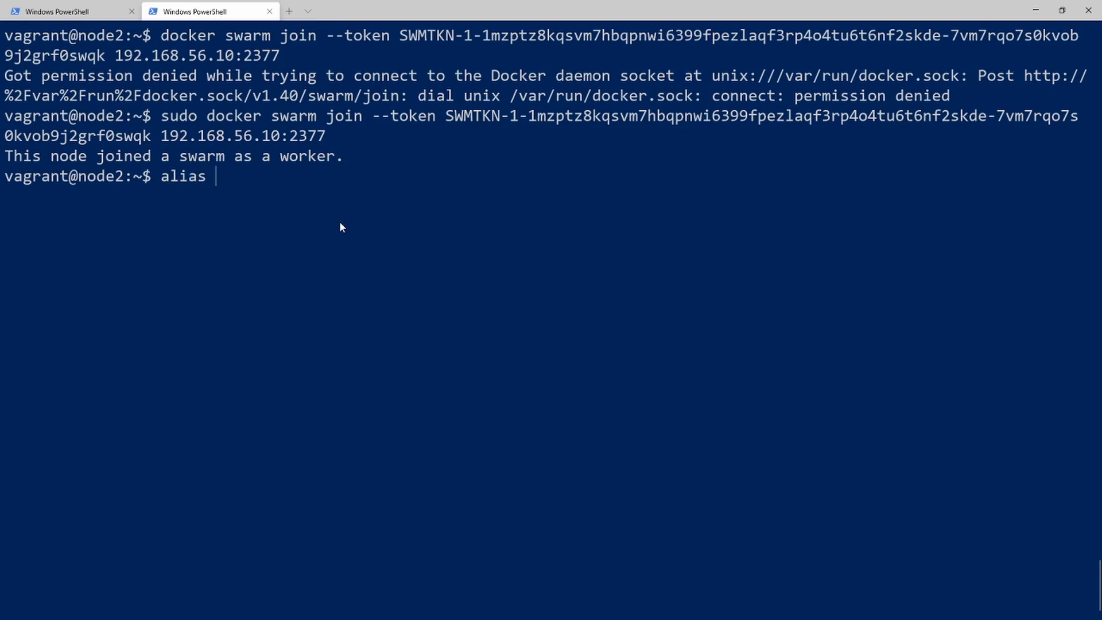
text(docke)
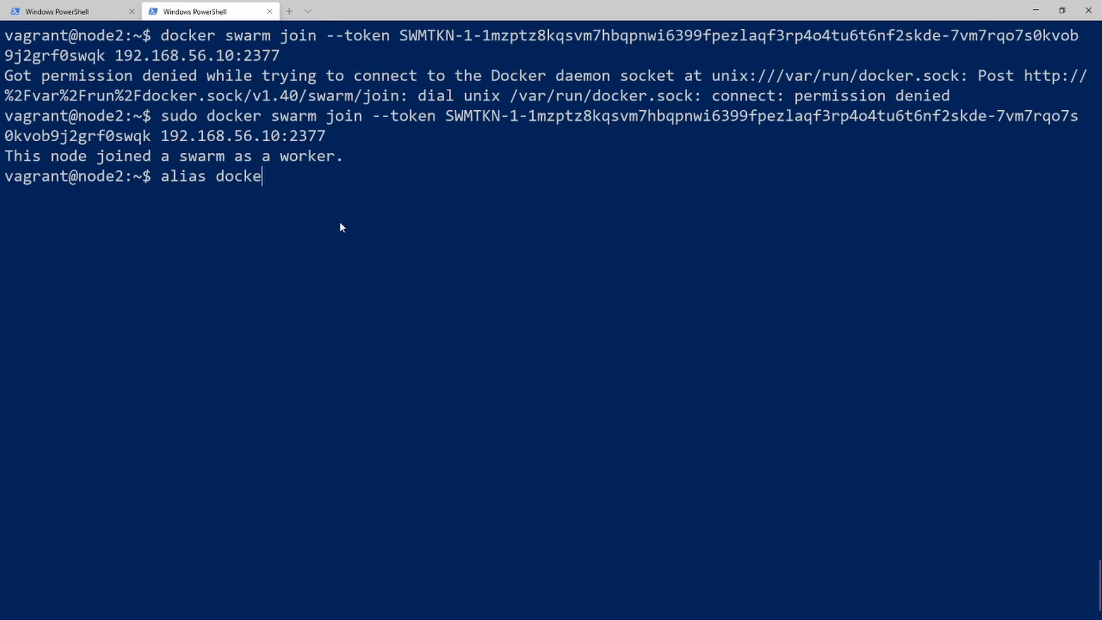
text(r)
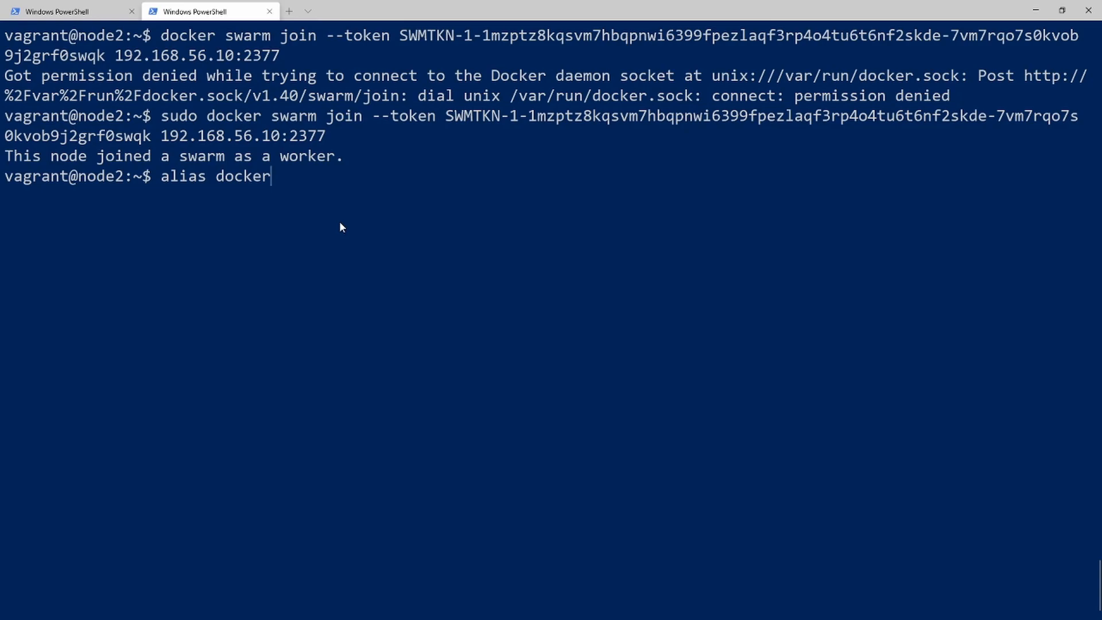
text(=')
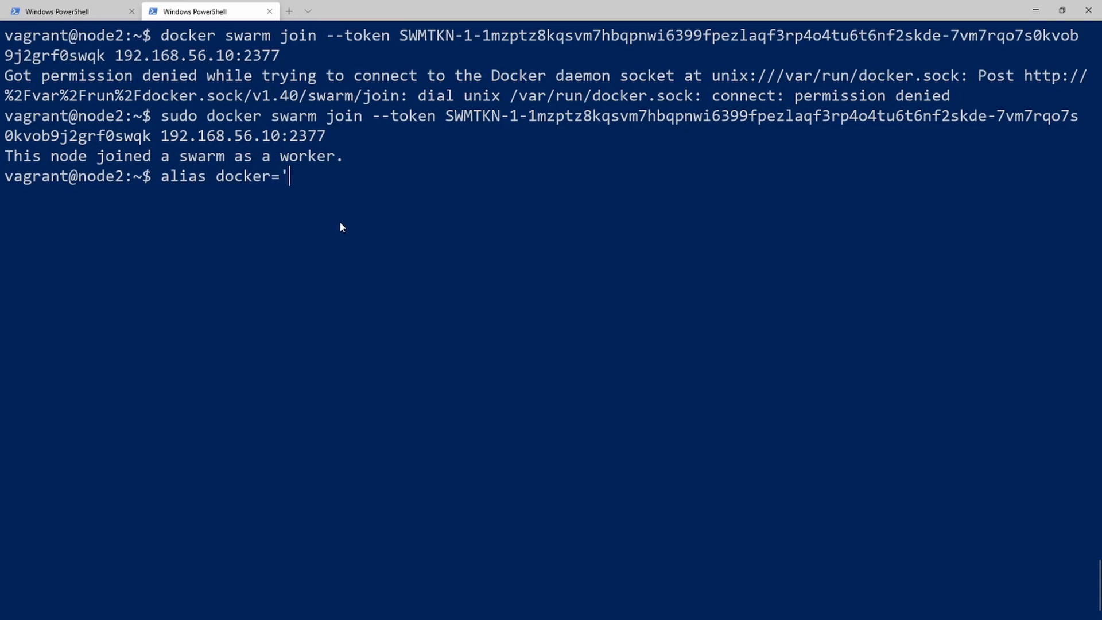
text(sudo docker')
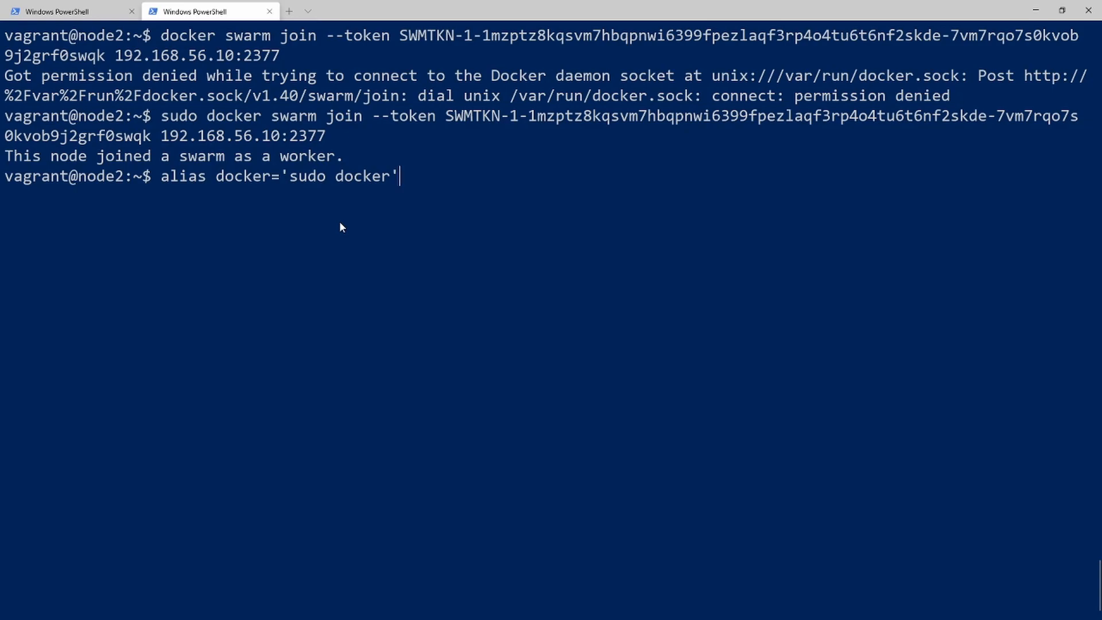
- Apply the alias and run docker swarm to list its subcommands
text(docke)
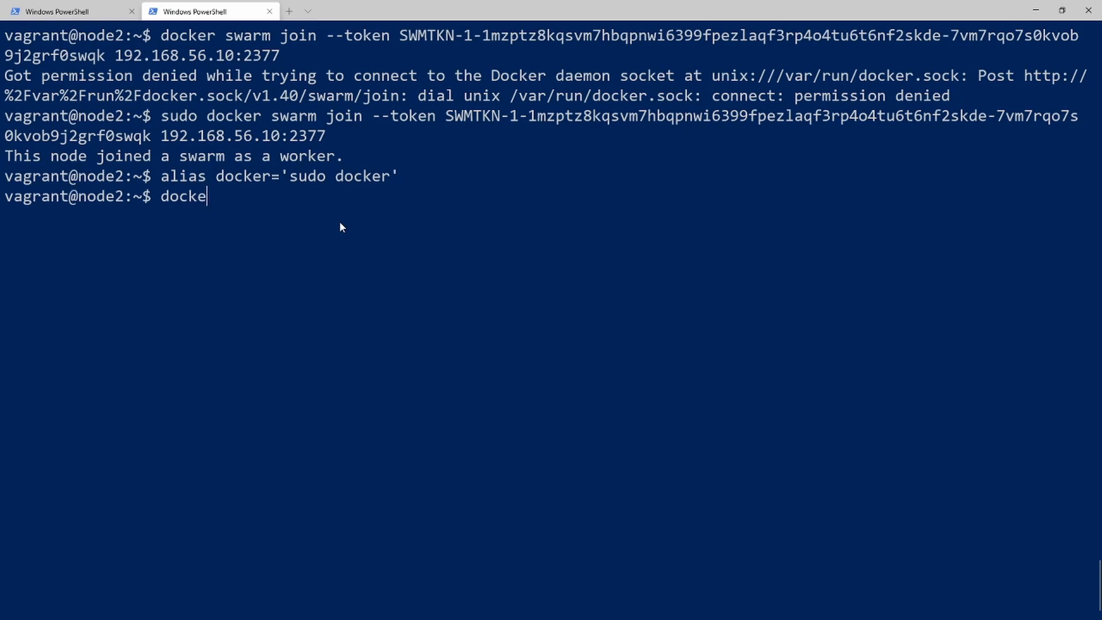
text(r swarm)
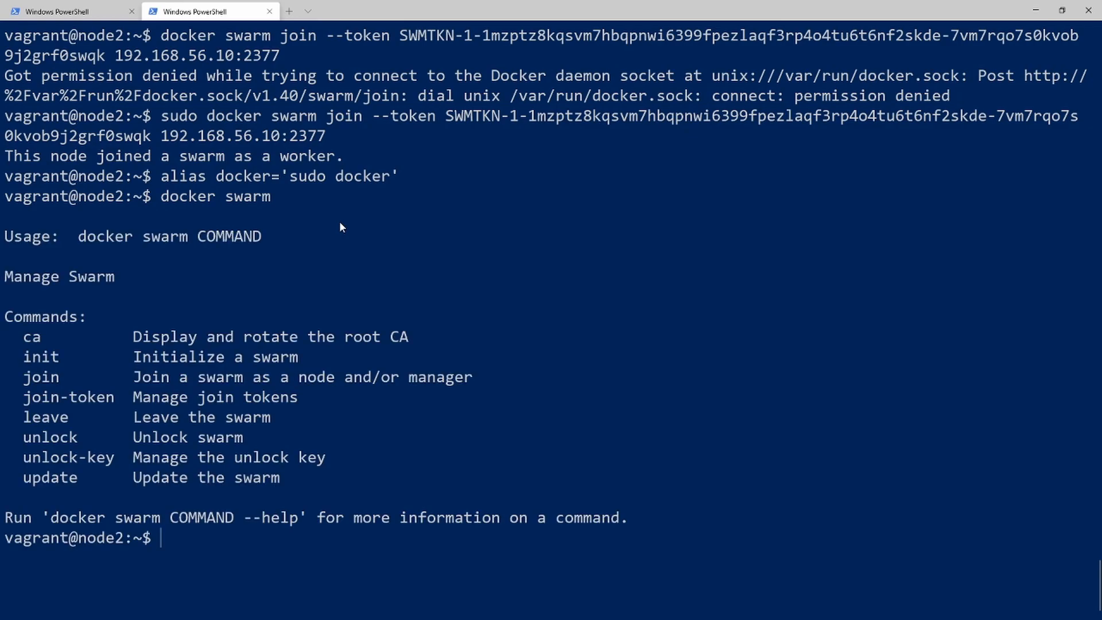
mouse_move(27, 296)
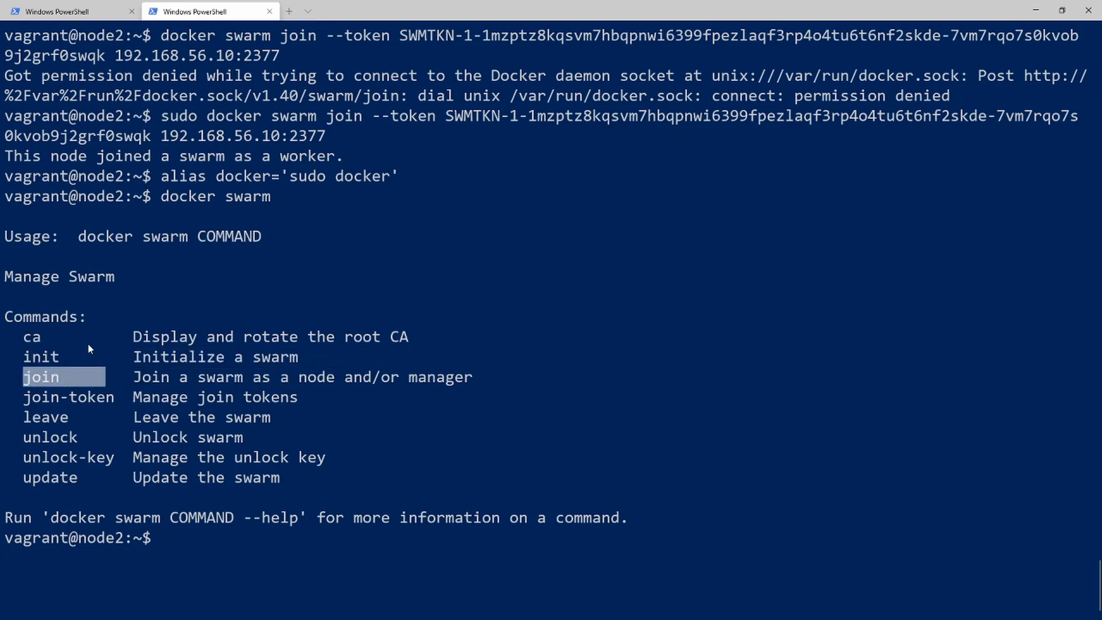
mouse_move(204, 321)
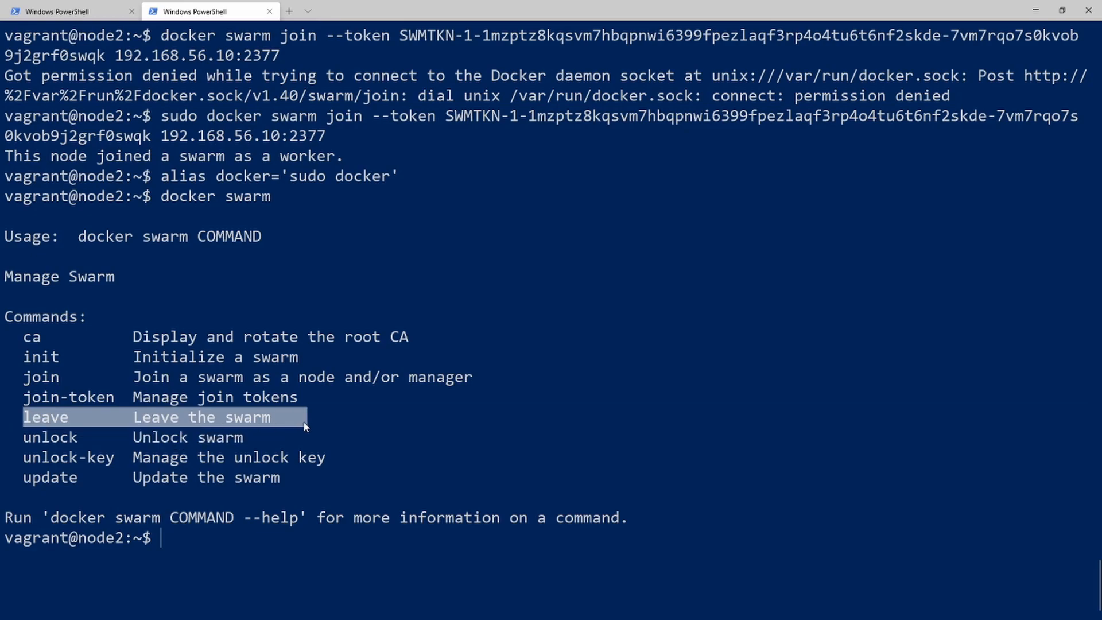
mouse_move(352, 436)
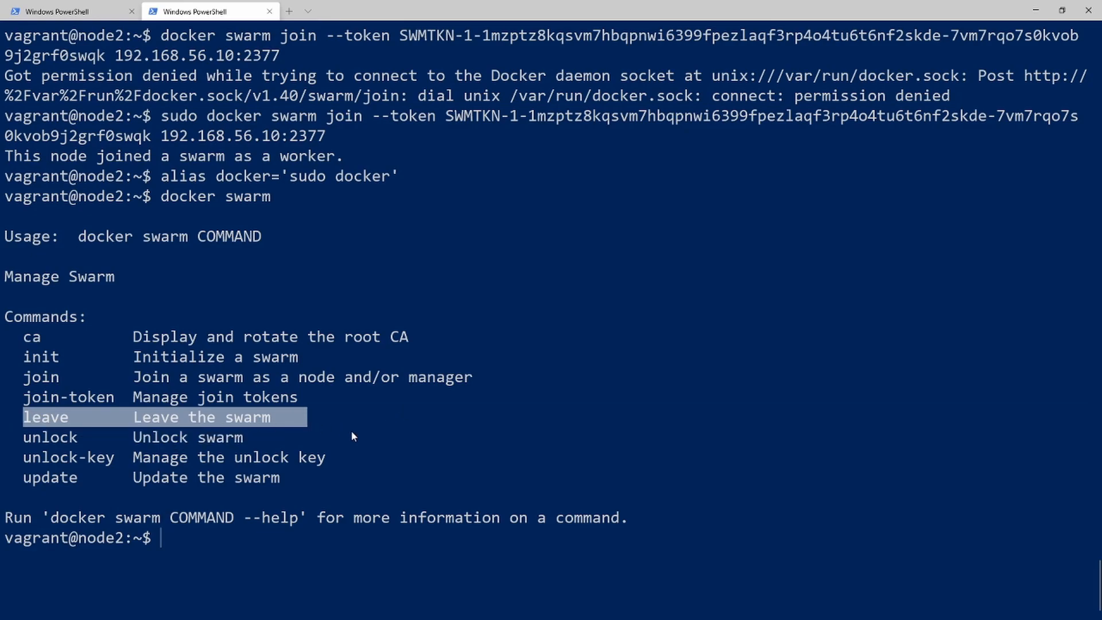
mouse_move(114, 443)
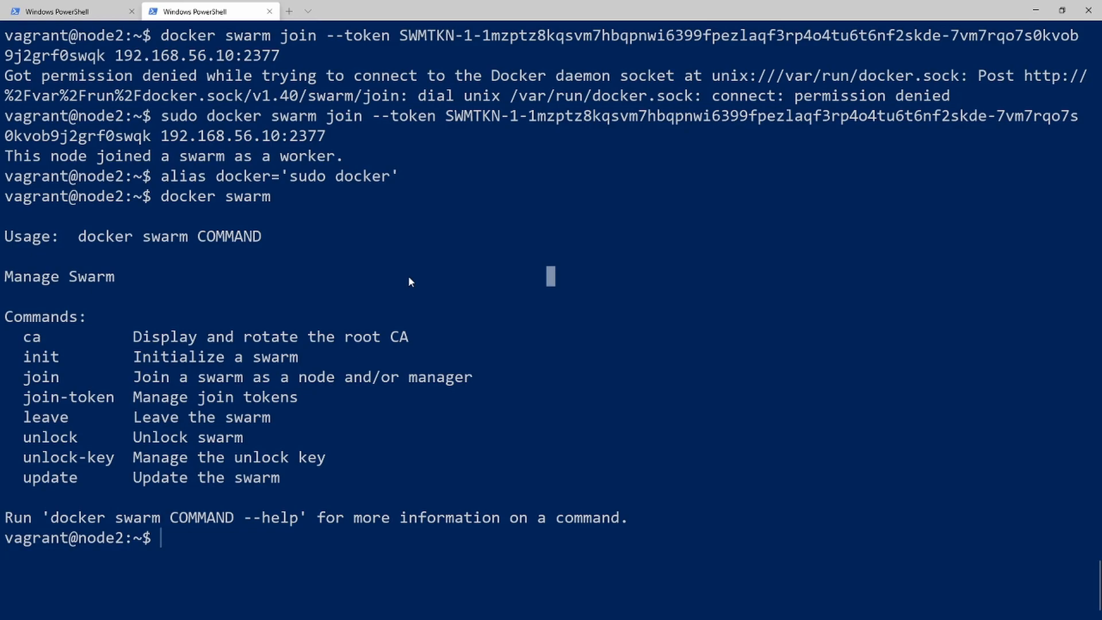
mouse_move(496, 421)
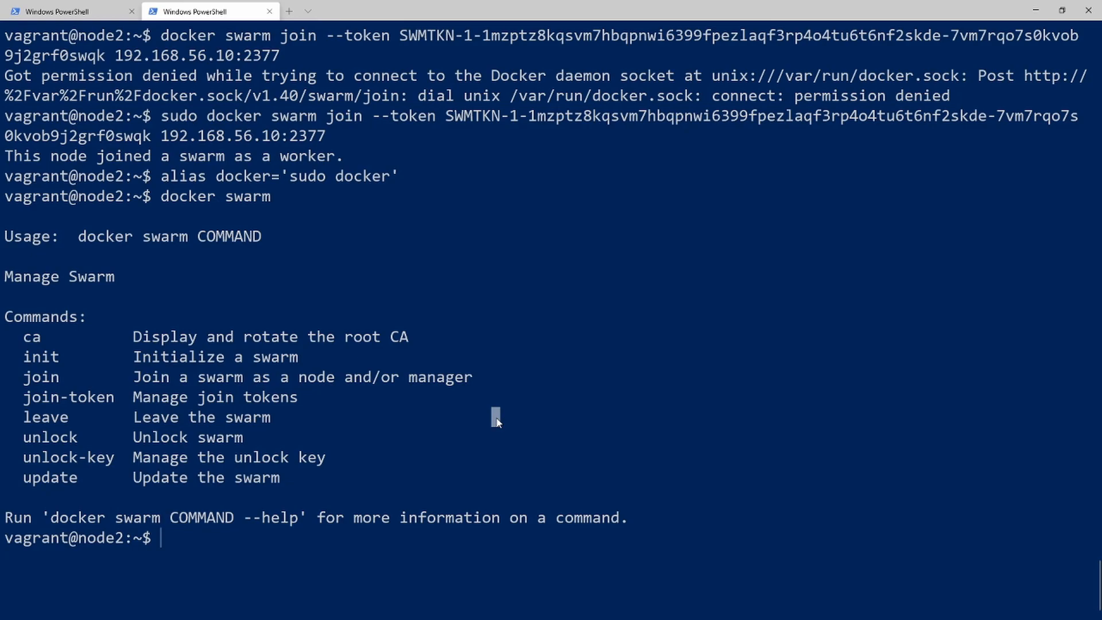
text(docker node)
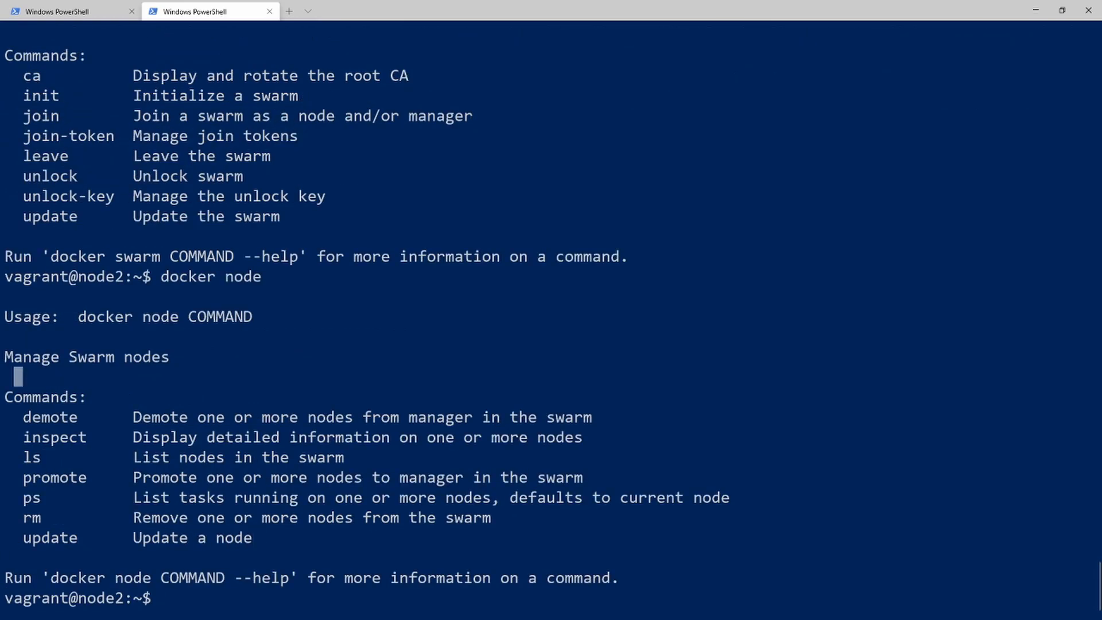
mouse_move(38, 353)
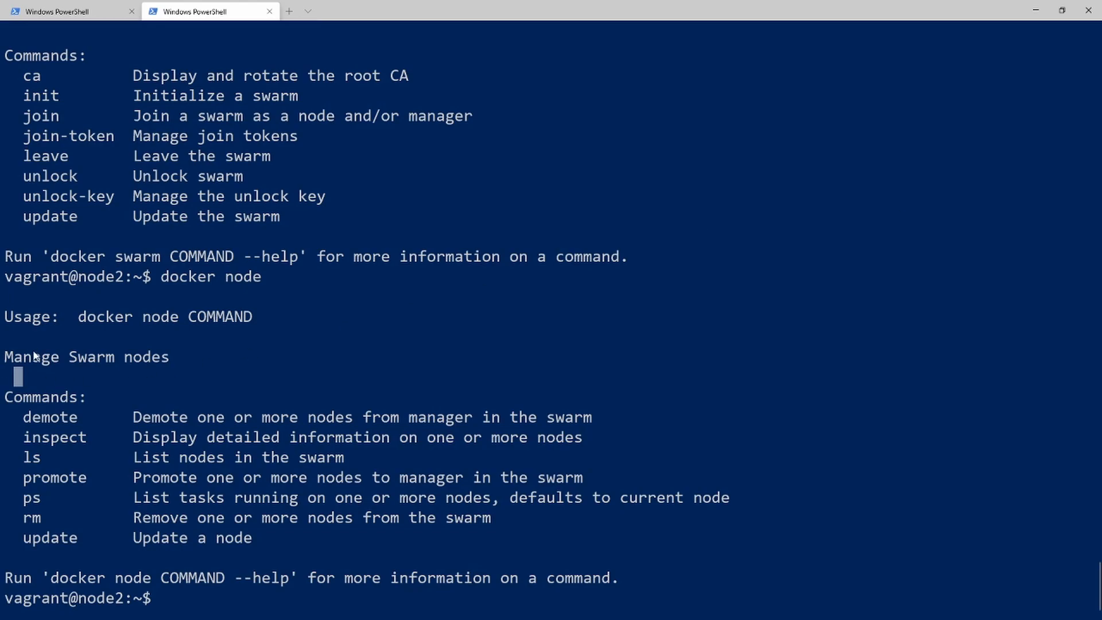
mouse_move(18, 431)
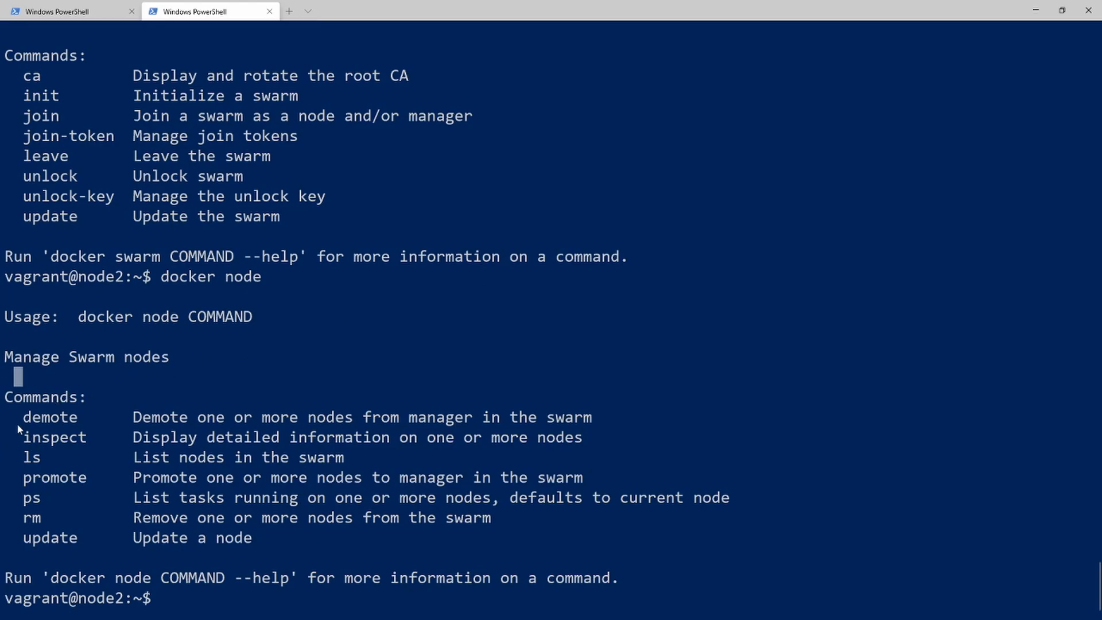
mouse_move(184, 411)
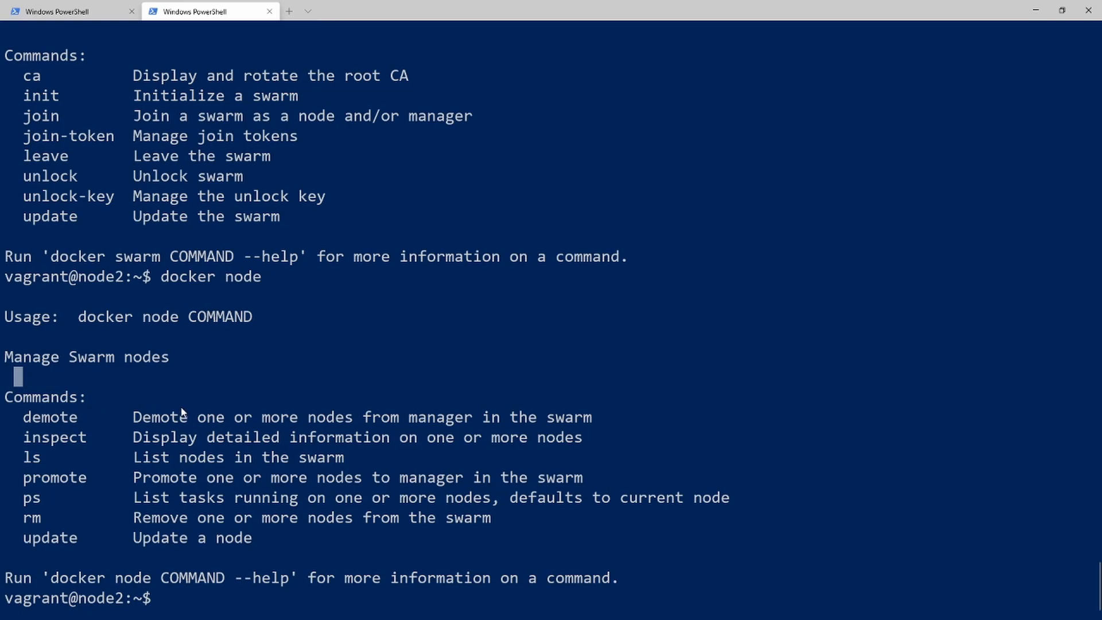
mouse_move(421, 438)
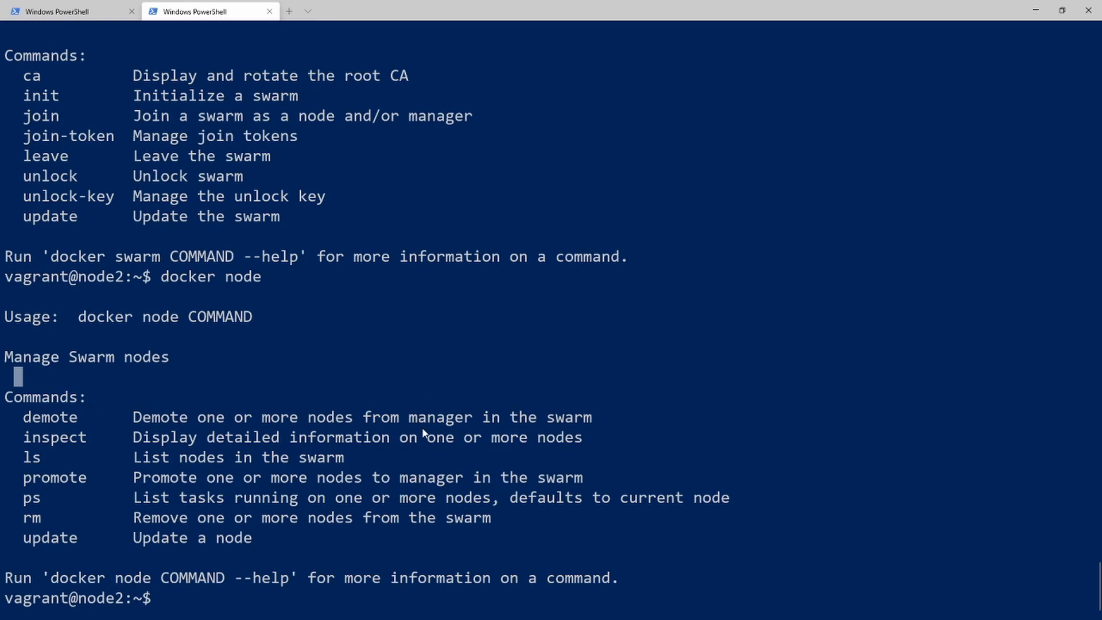
mouse_move(36, 450)
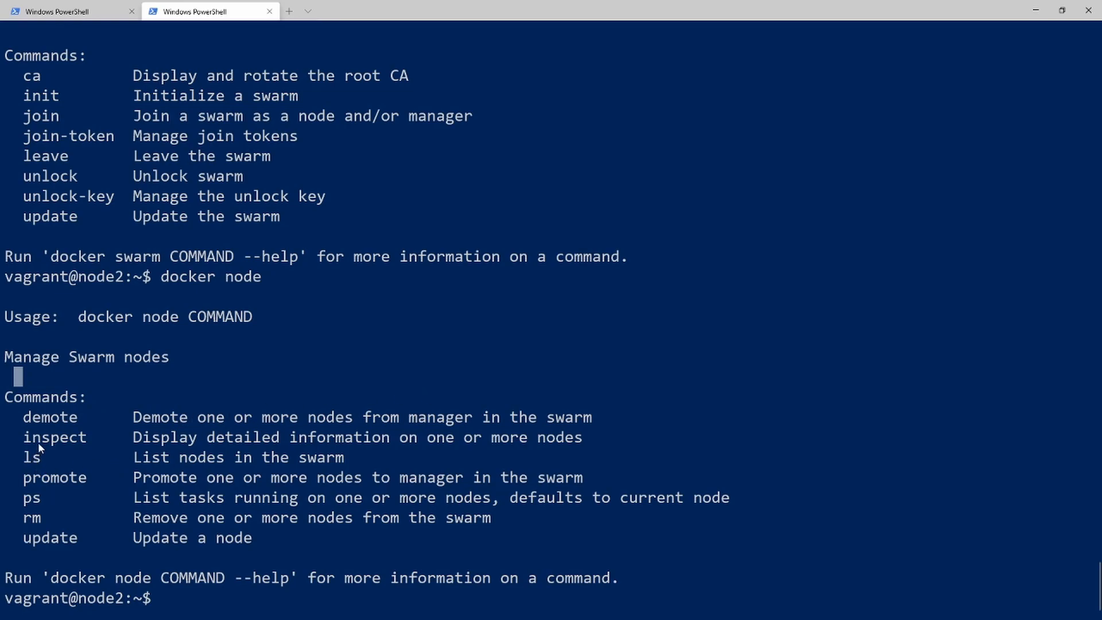
mouse_move(2, 436)
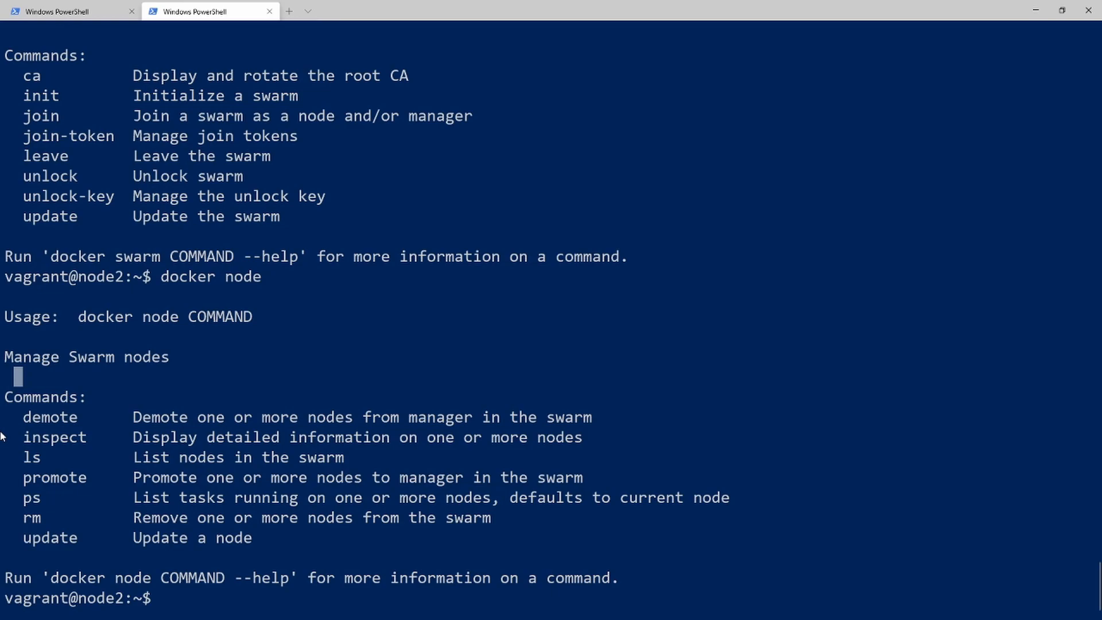
- Show docker node help with ls, ps, rm and other subcommands on node2
double_click(28, 457)
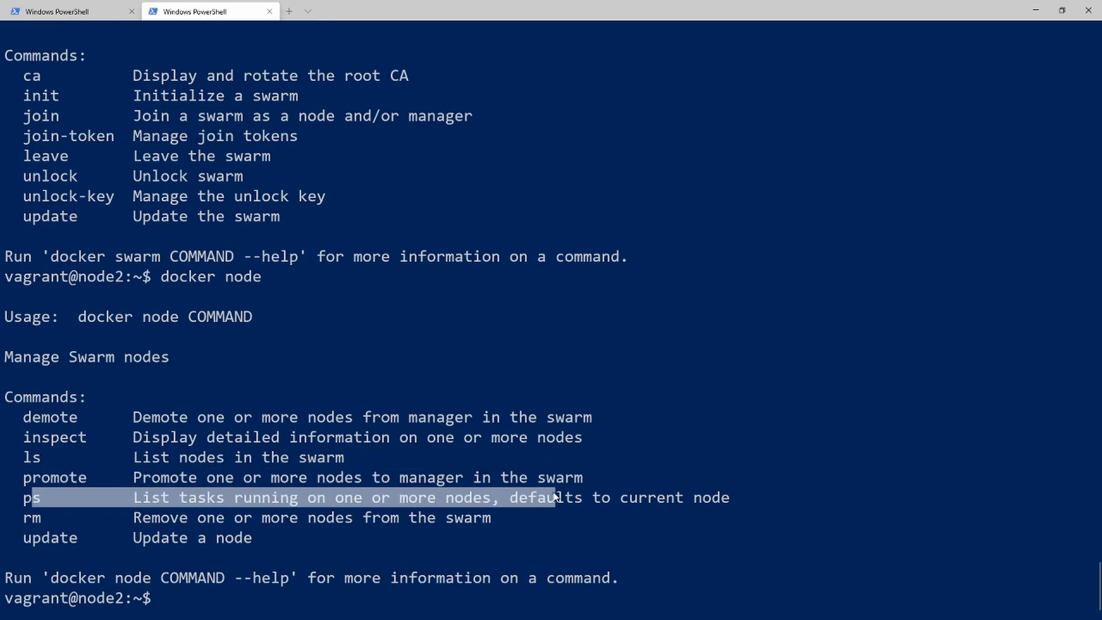
mouse_move(496, 521)
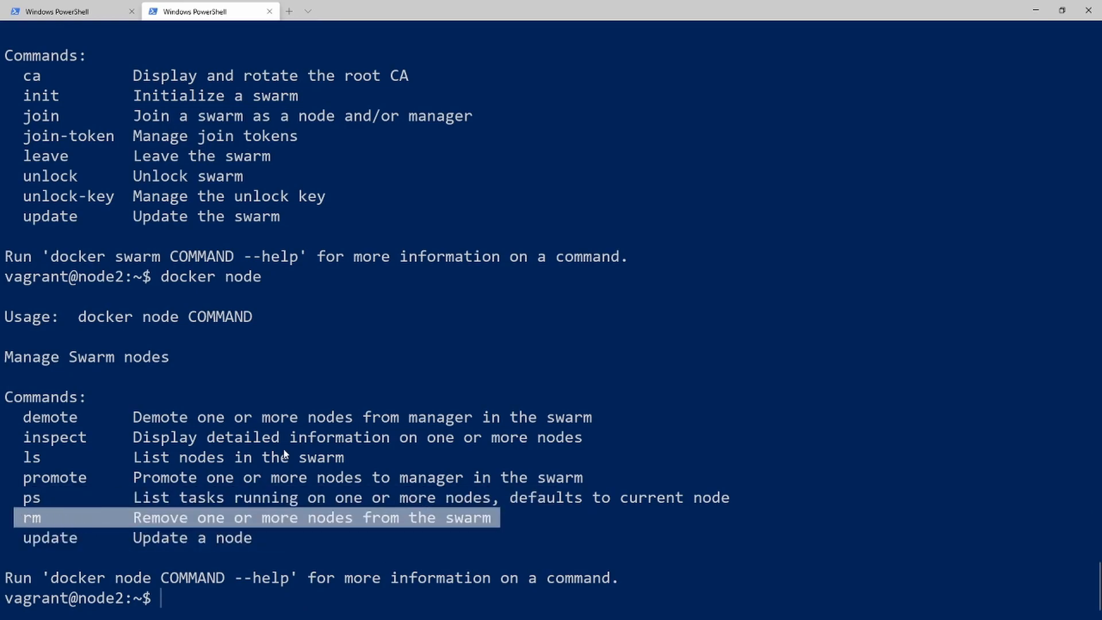
mouse_move(576, 386)
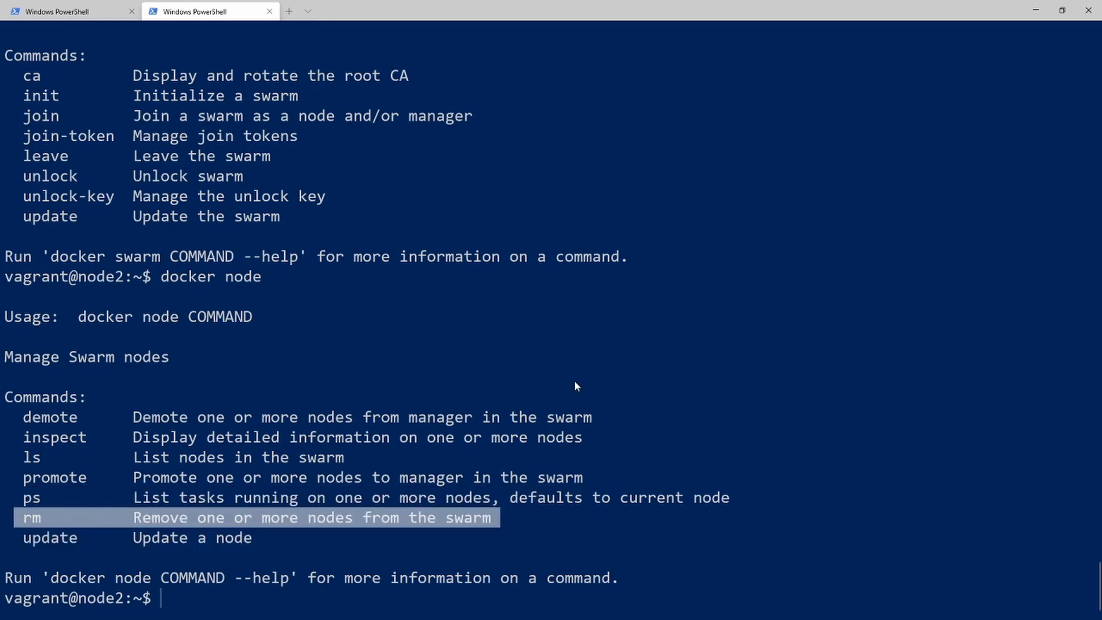
mouse_move(189, 269)
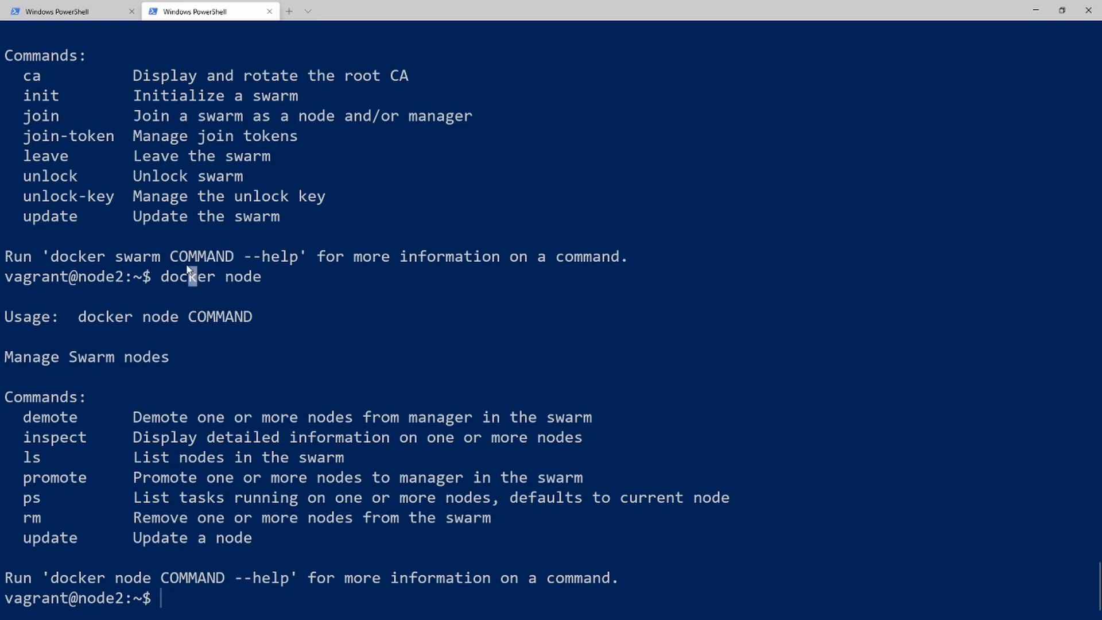
- Run docker node ls on node2, getting the 'not a swarm manager' error
text(docker node ls)
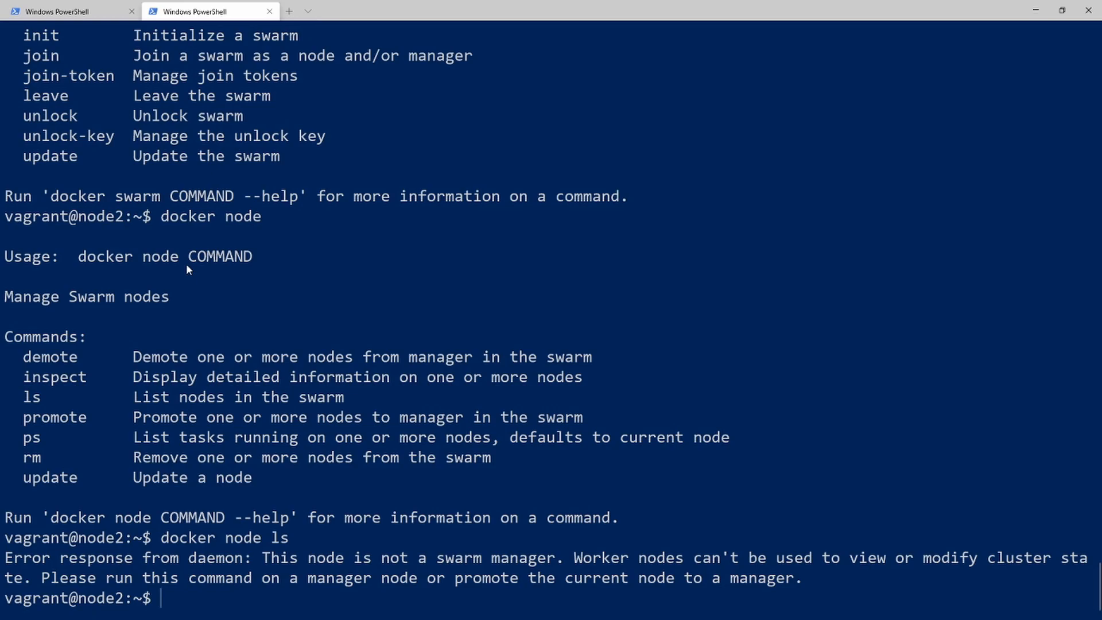
- On node1, run docker service scale pingdocker=5 and wait for it to converge
click(69, 12)
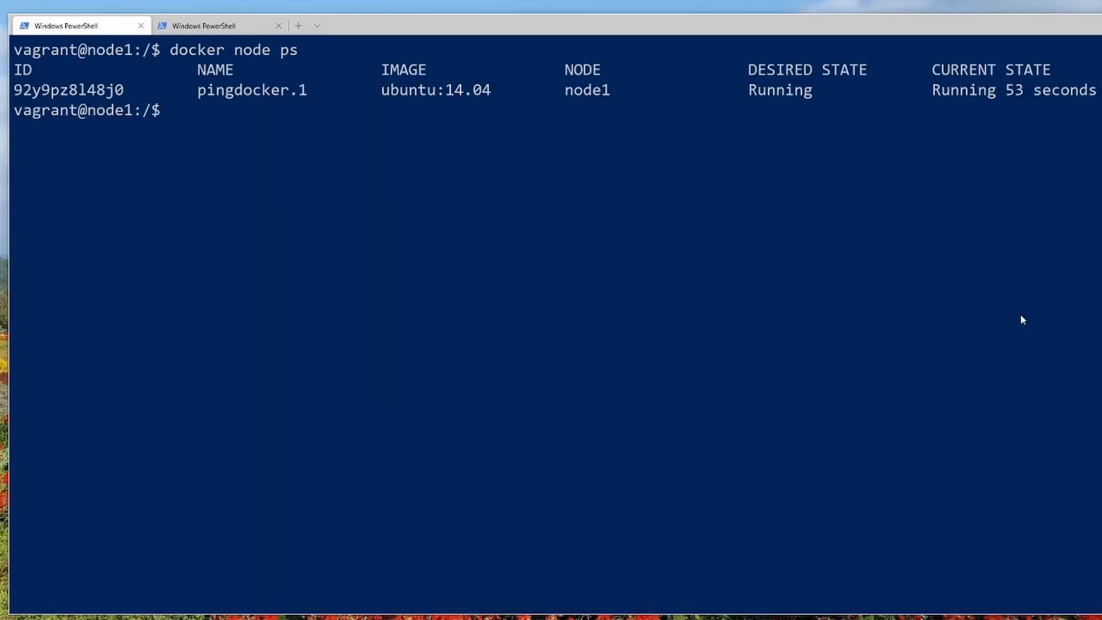
text(docker ser)
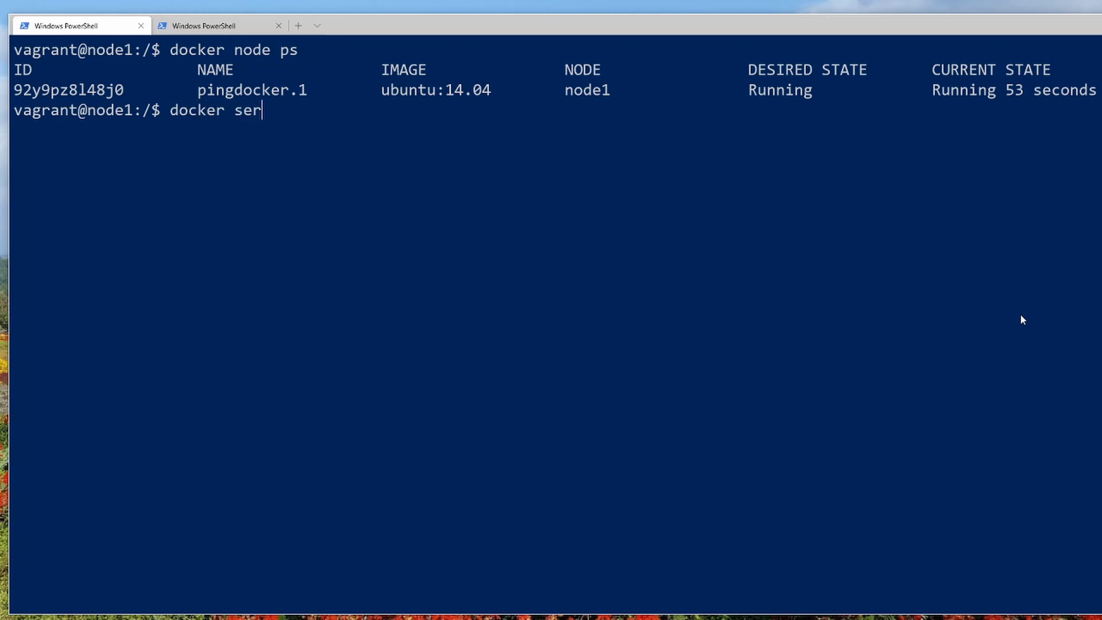
text(vice scale)
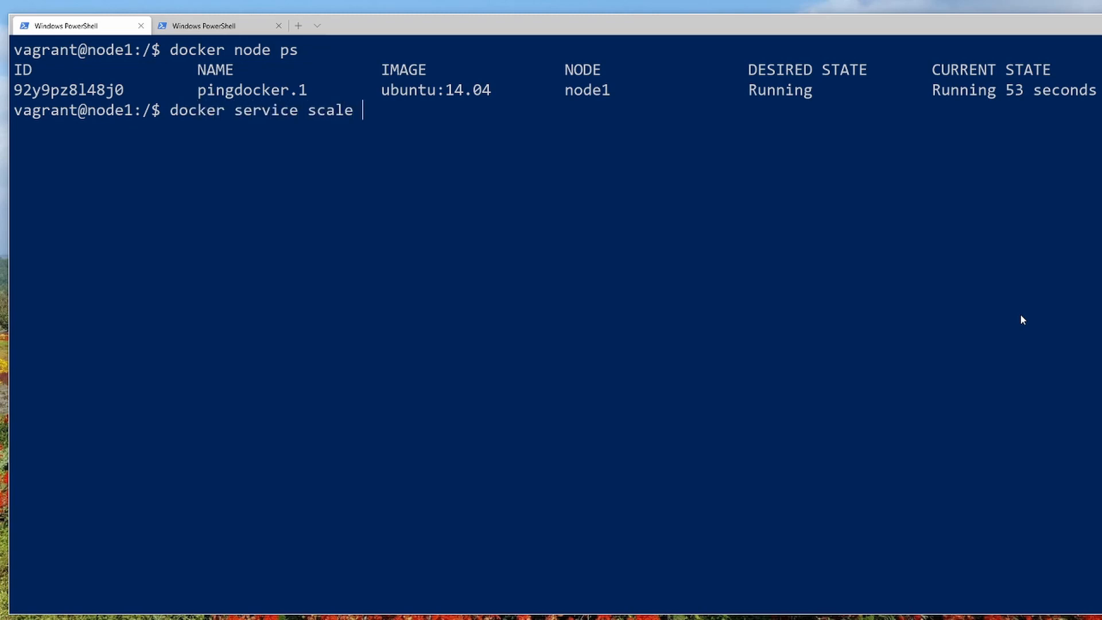
text(pingdocker)
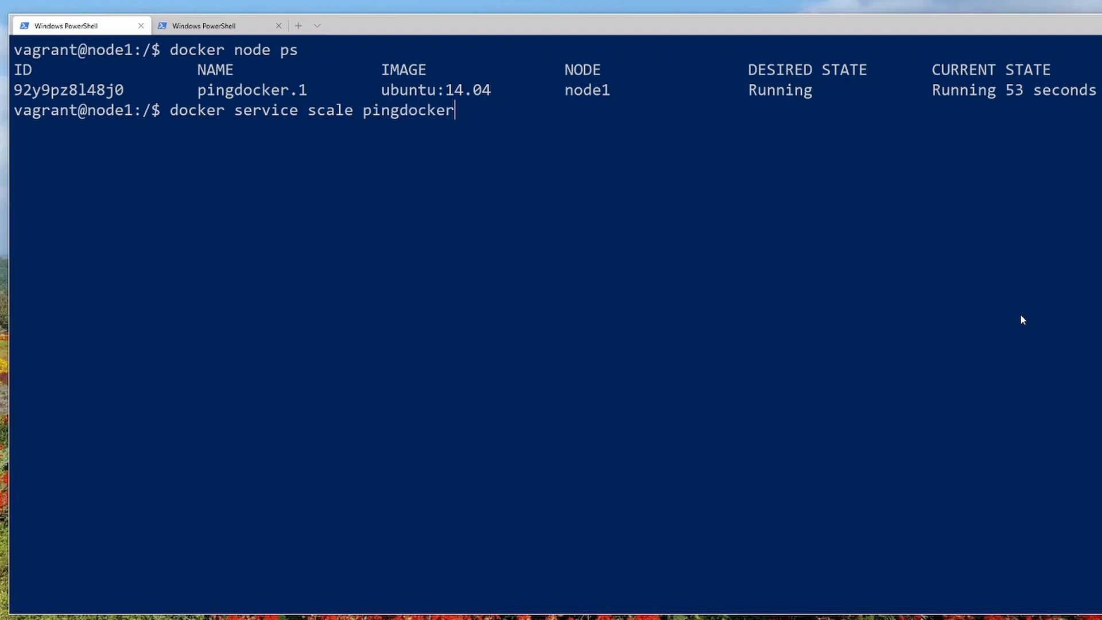
text(.)
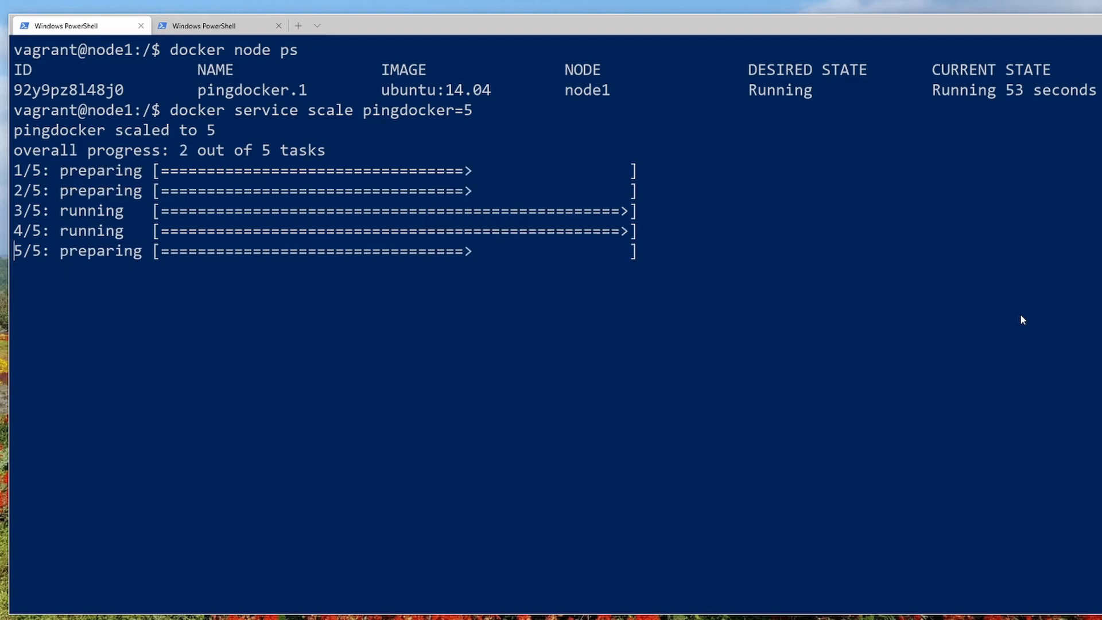
mouse_move(55, 266)
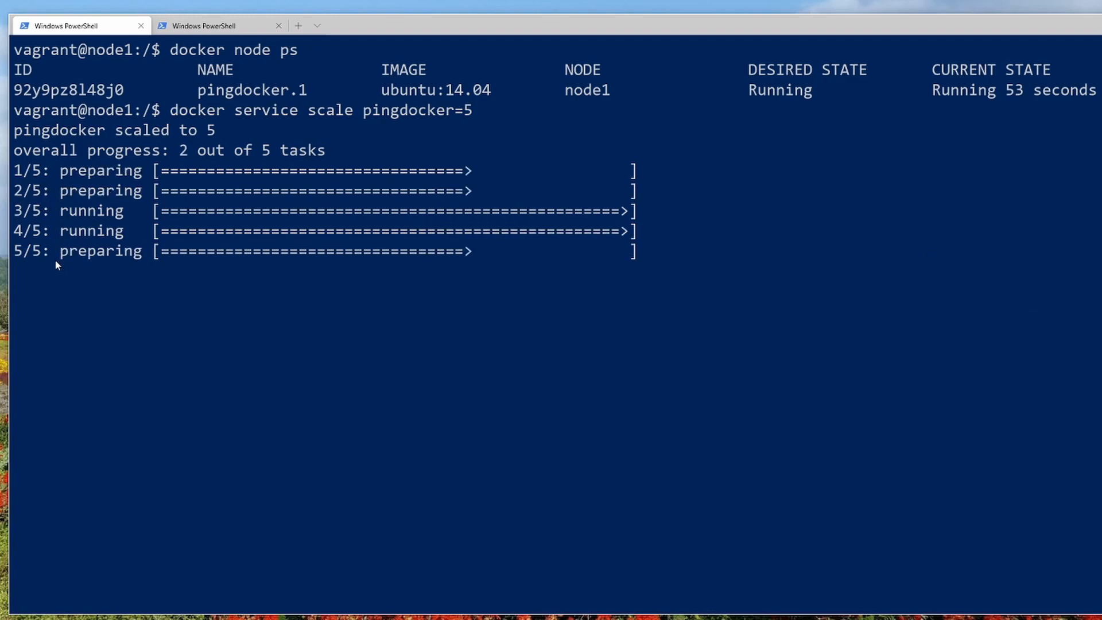
mouse_move(78, 212)
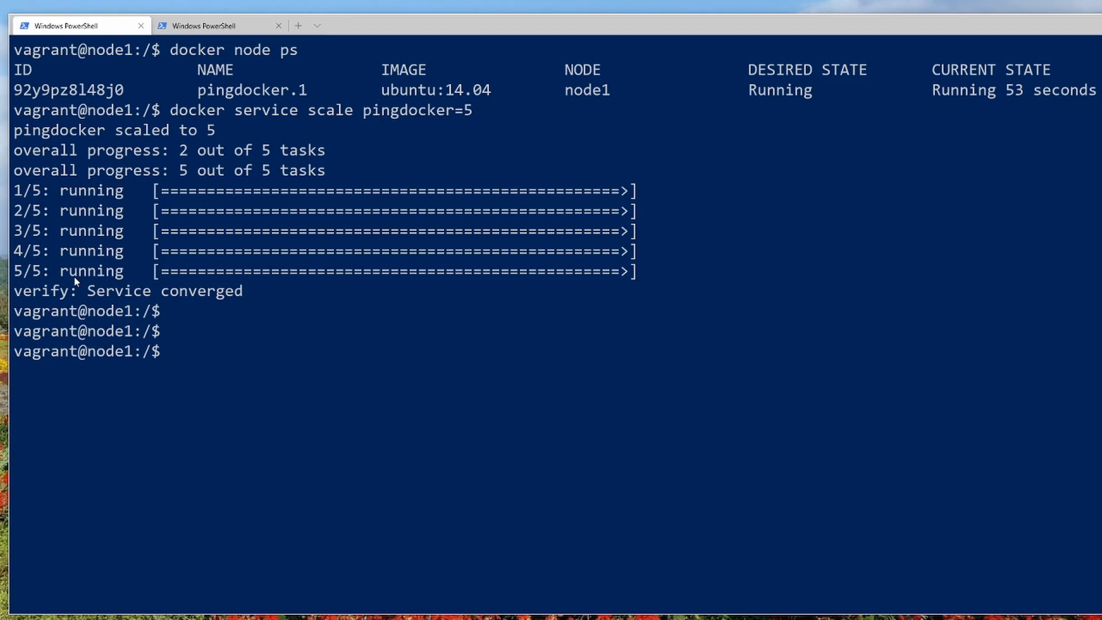
- Run 'docker service ls' then 'docker node ps' on node1 to show 5/5 replicas and two local tasks
text(docker)
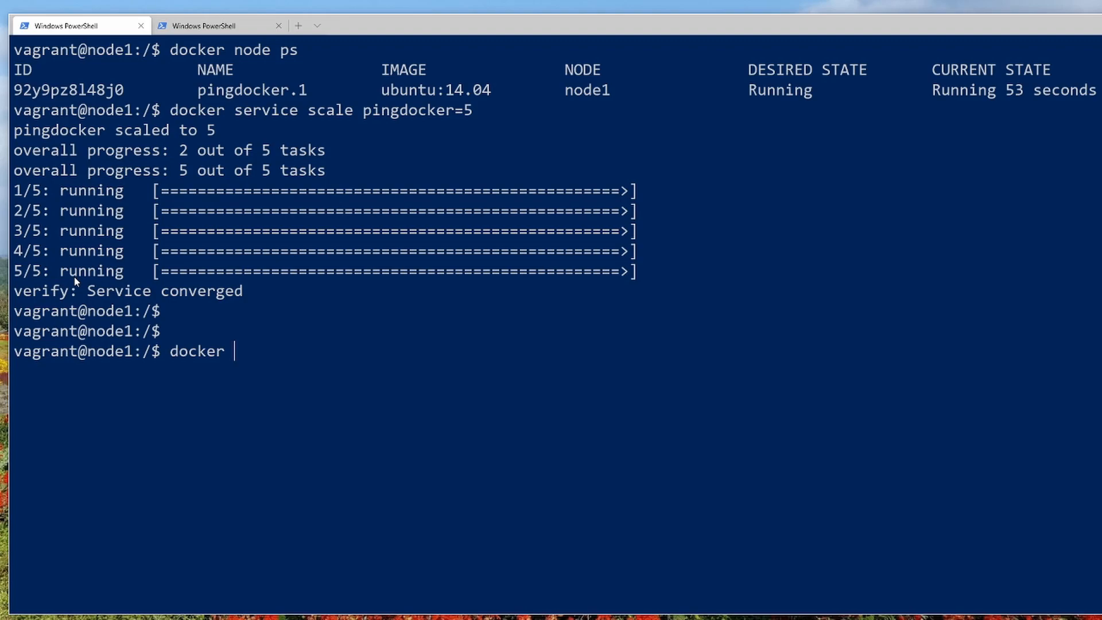
text(service ls)
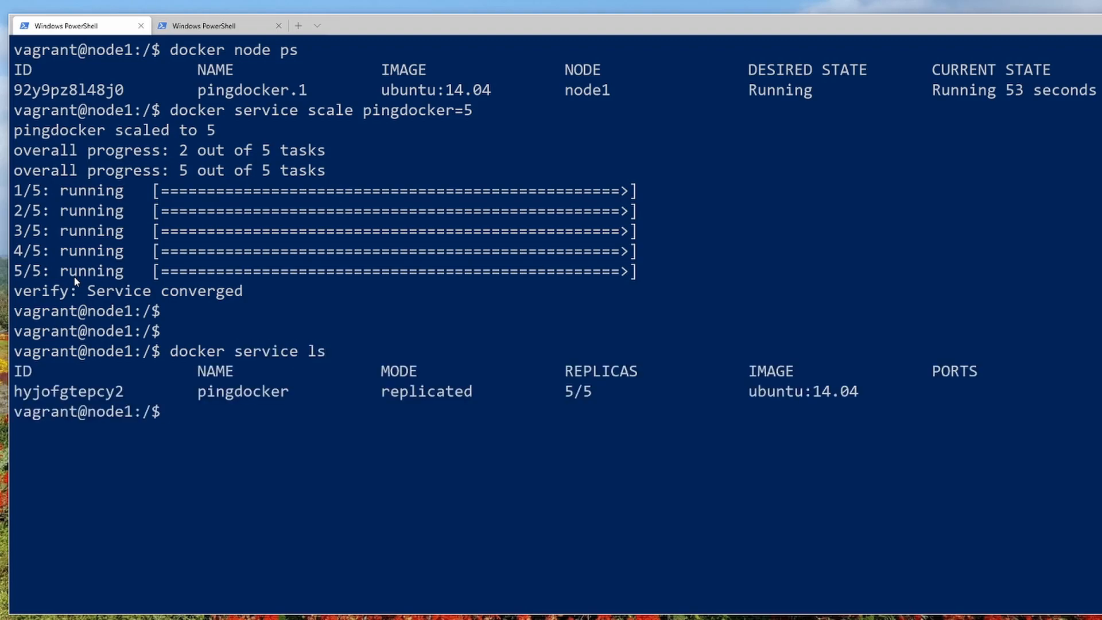
mouse_move(217, 416)
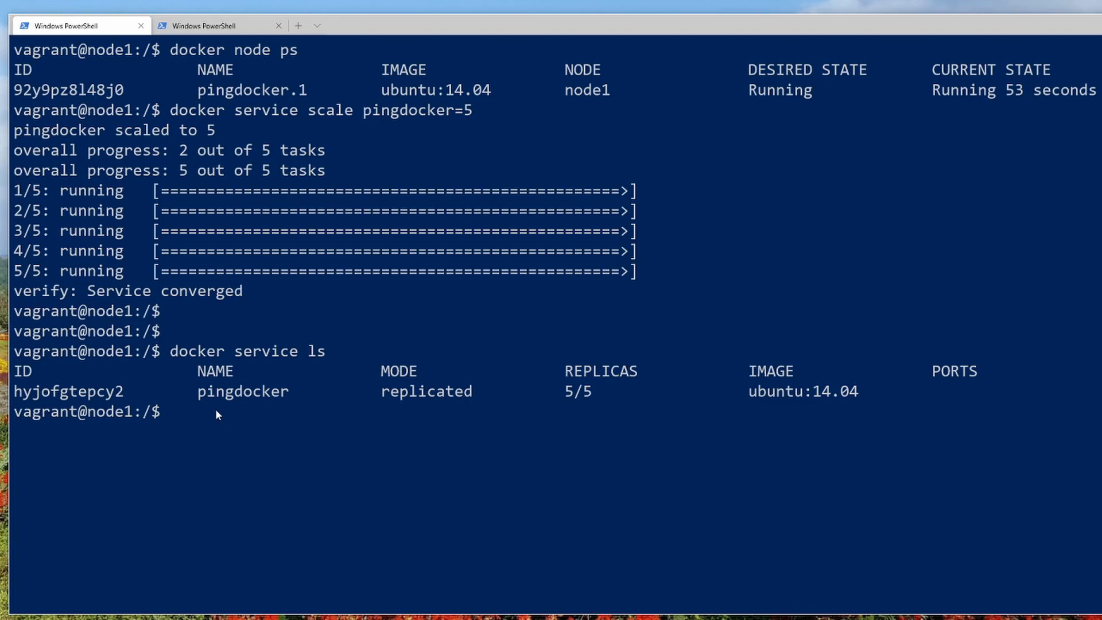
mouse_move(355, 386)
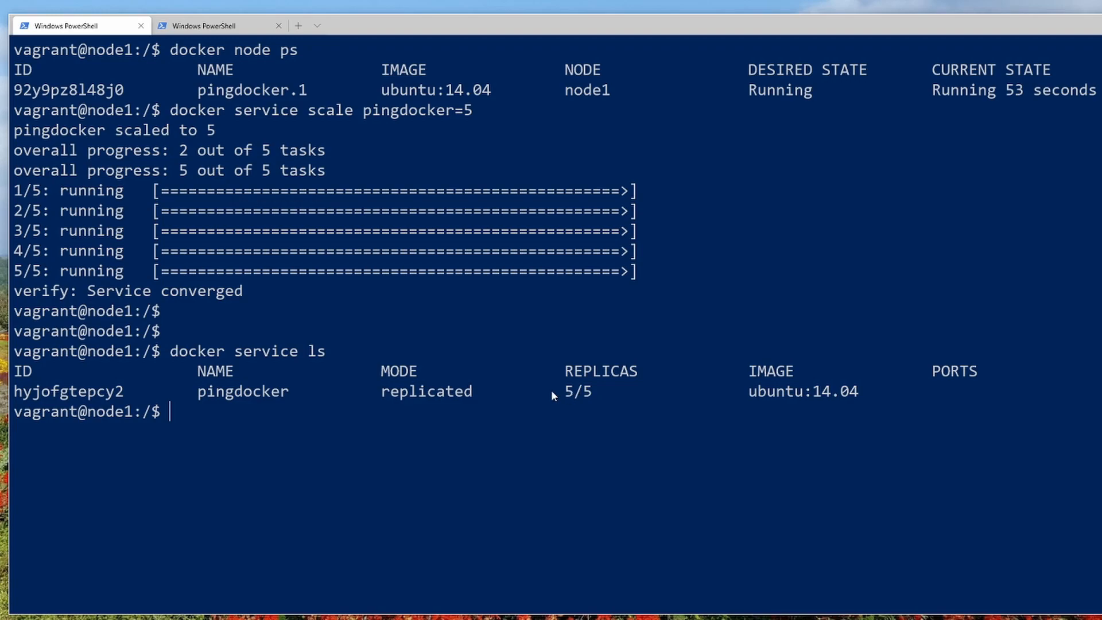
text(docker node ps)
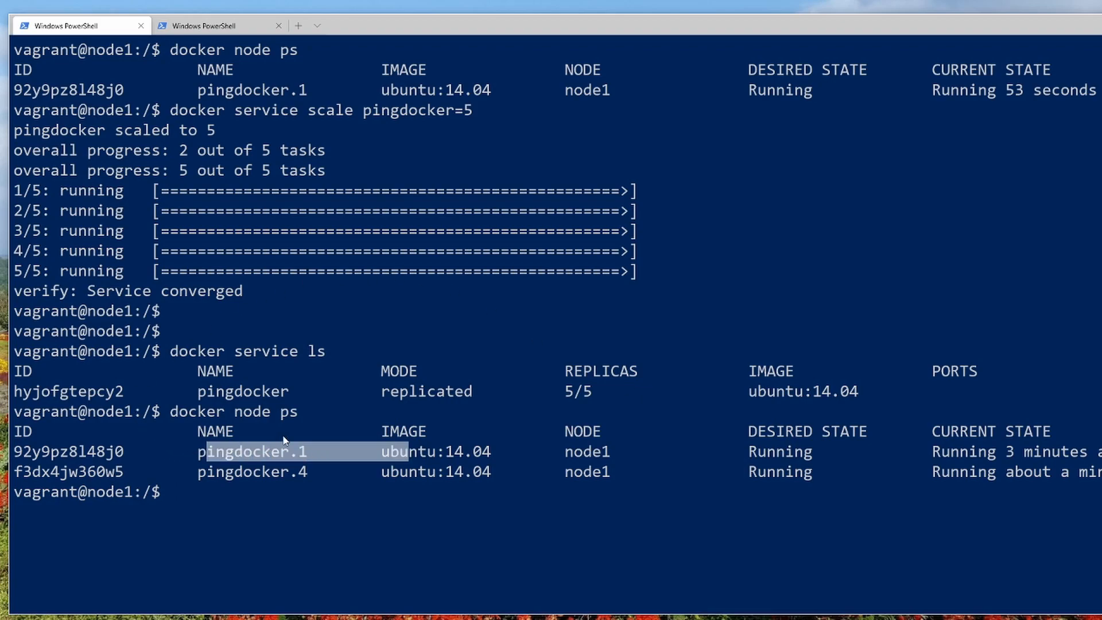
mouse_move(321, 420)
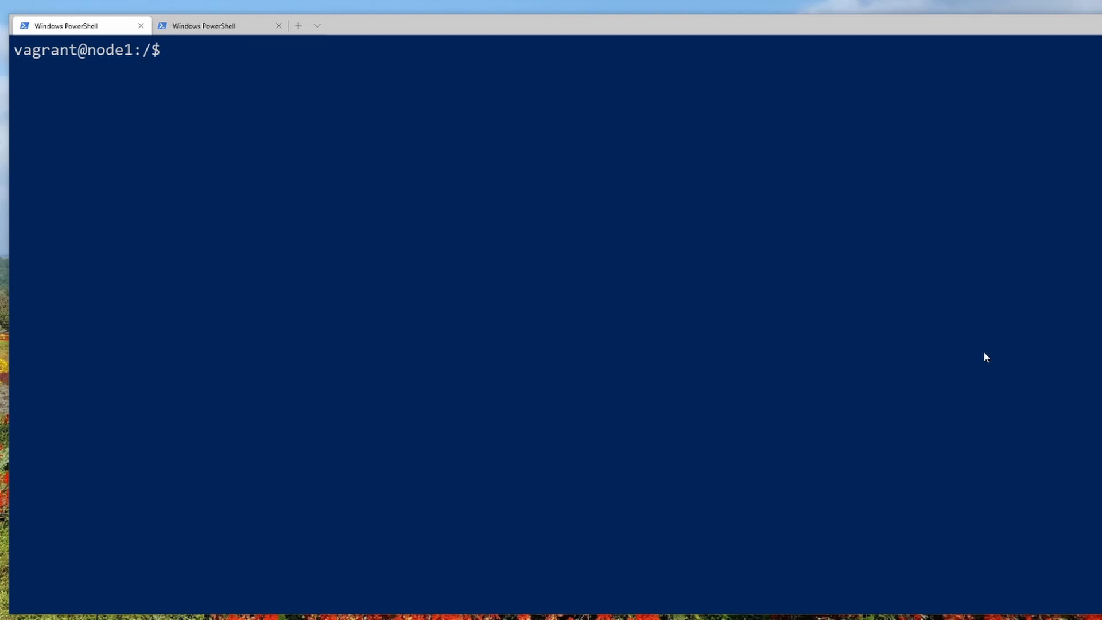
mouse_move(396, 128)
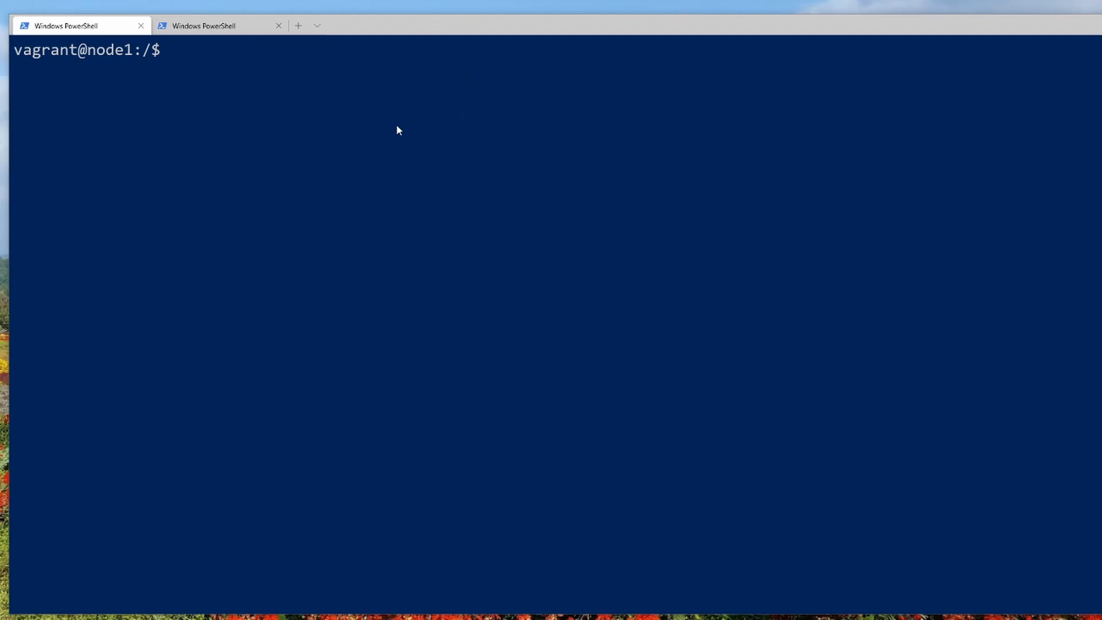
- Run 'docker node ps node2' from node1 to list pingdocker.2, .3 and .5 running on node2
text(docker node ps node2)
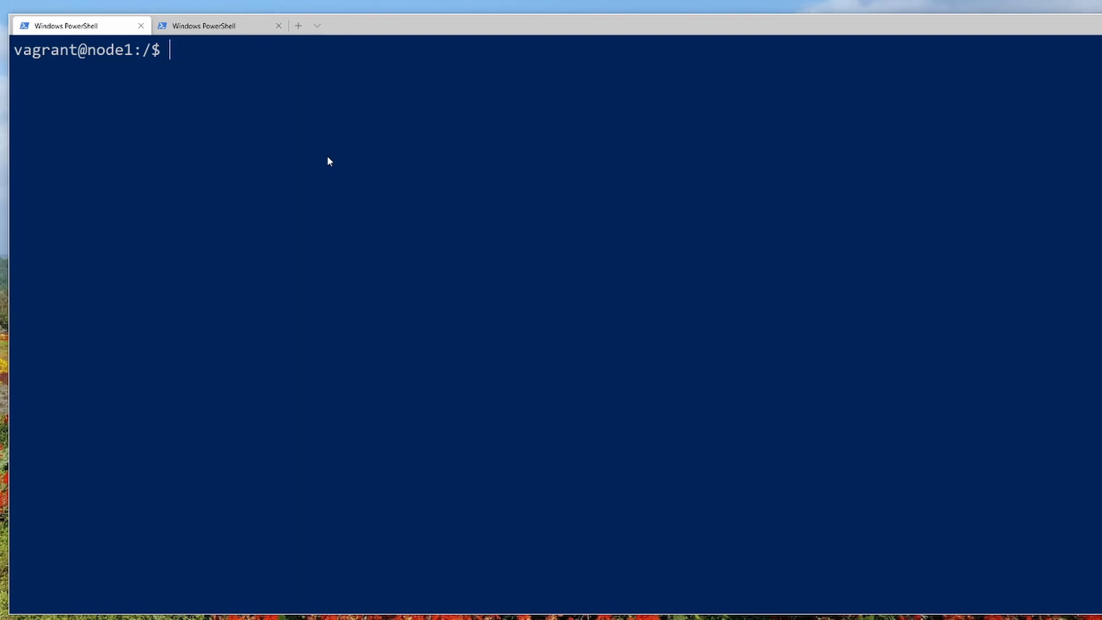
text(do)
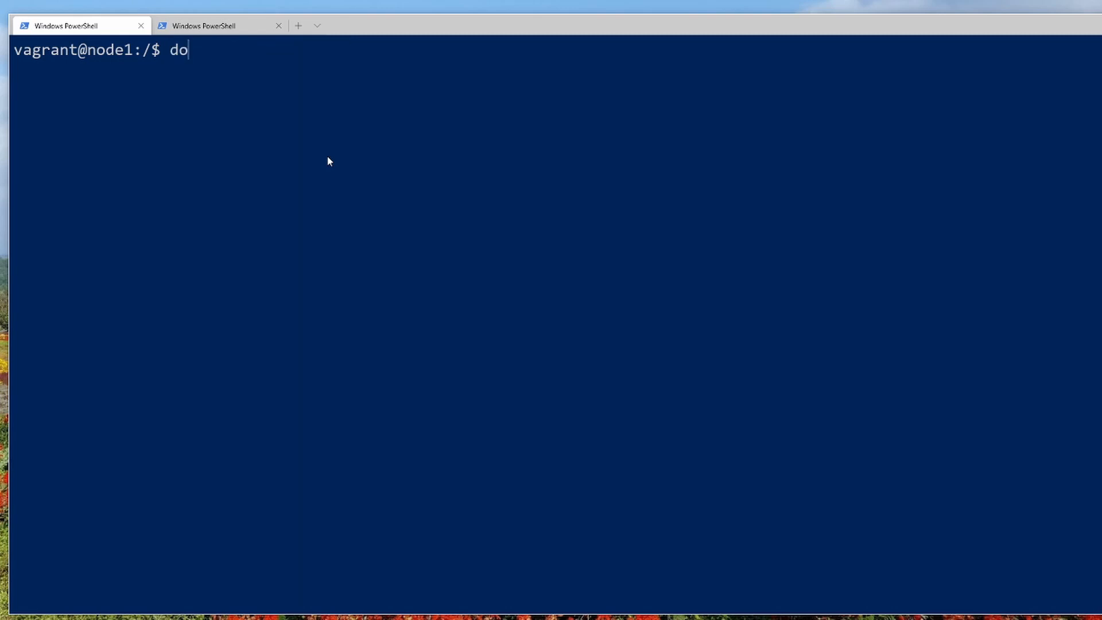
text(cker node p)
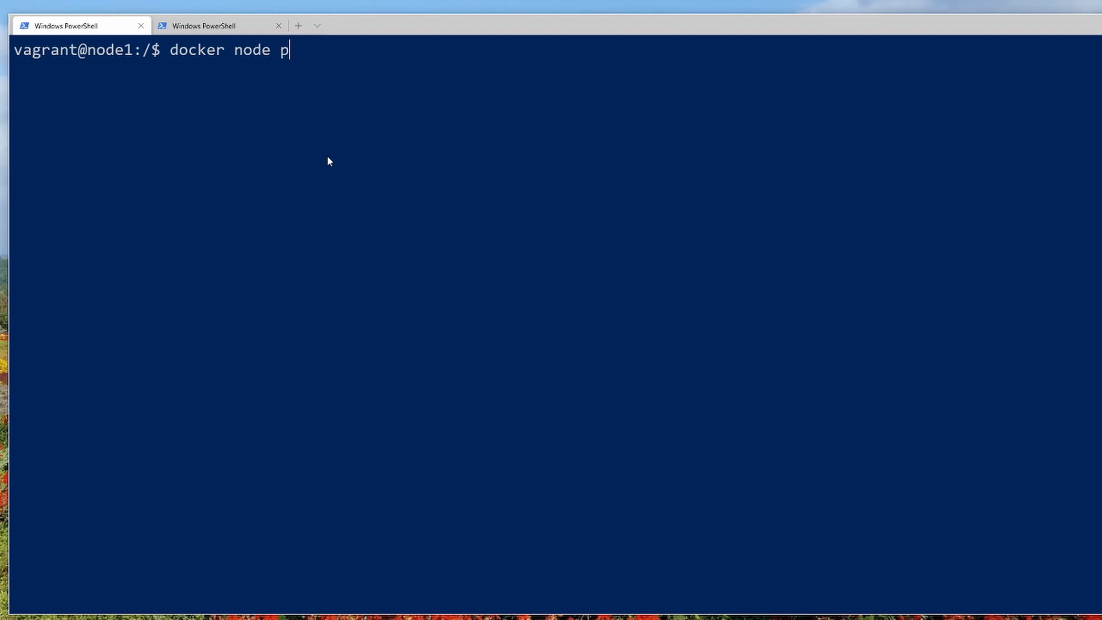
text(s node2)
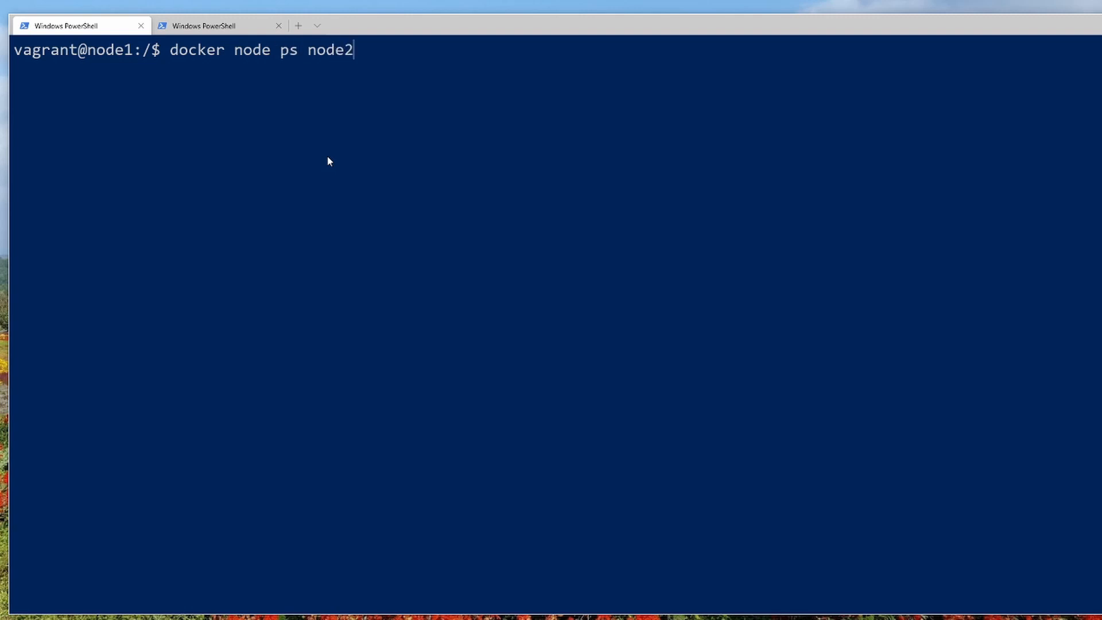
key(Enter)
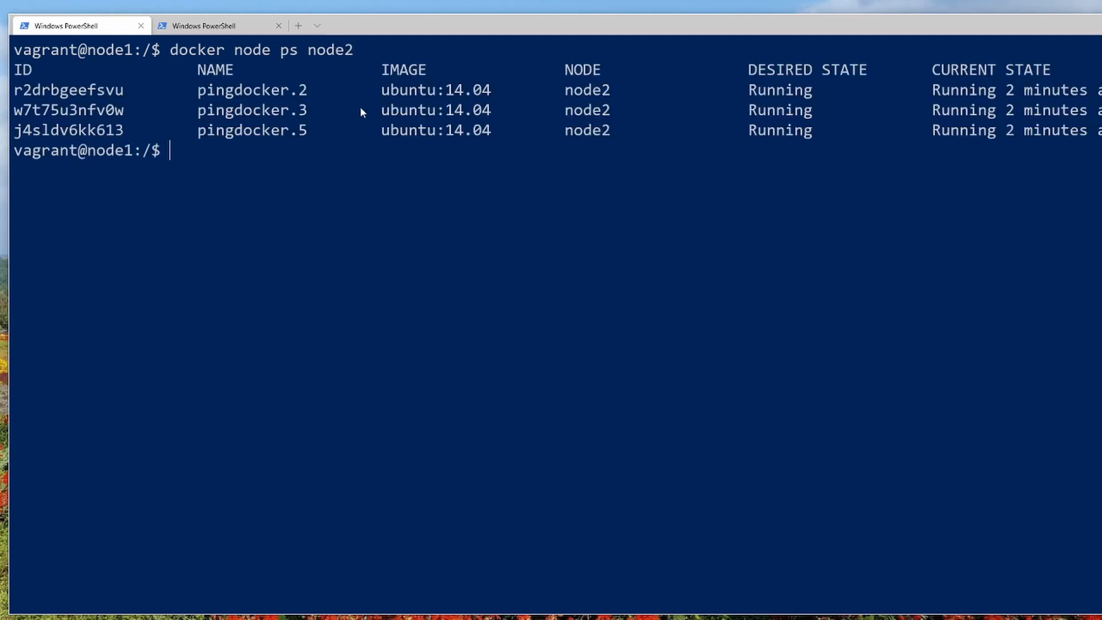
- Select the task output and rerun 'docker node ps node2' to reconfirm node2's three tasks
drag(13, 84, 360, 150)
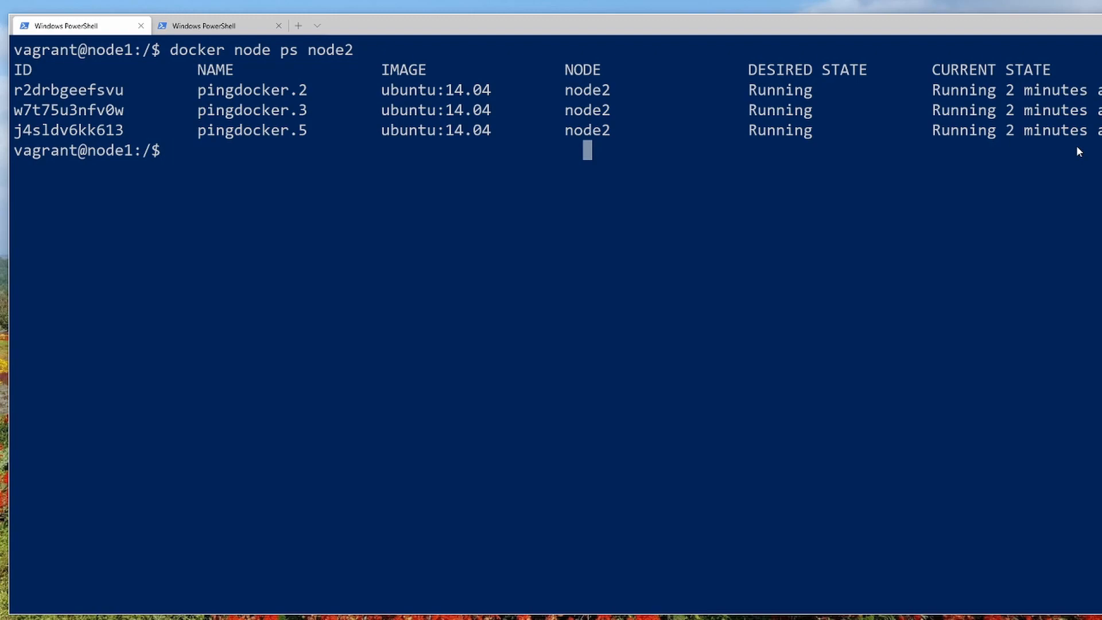
text(docker node ps node2)
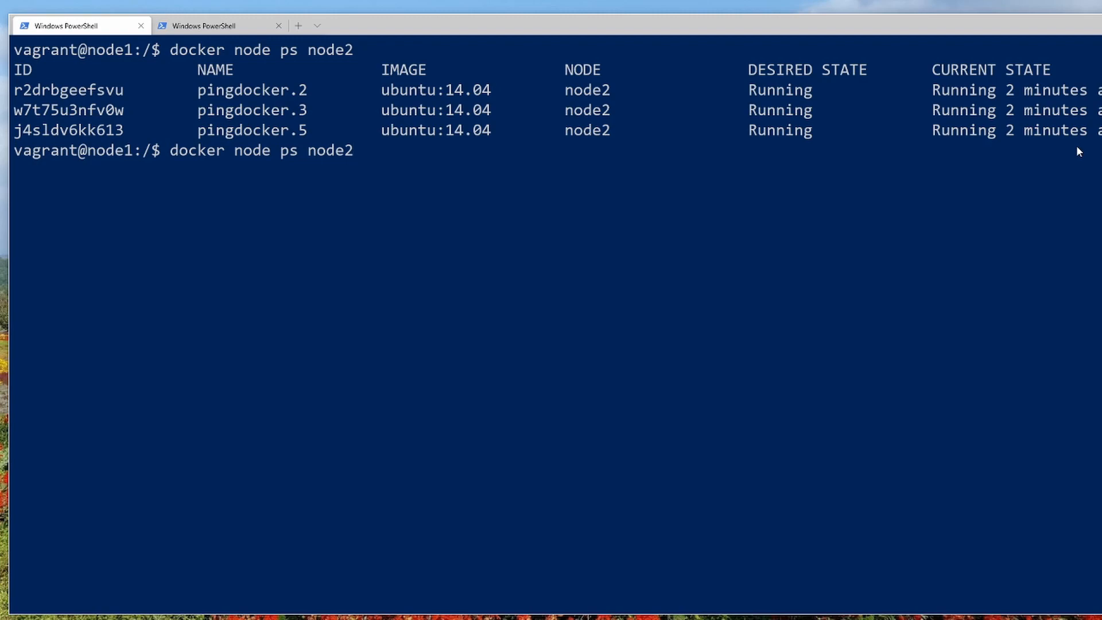
key(Enter)
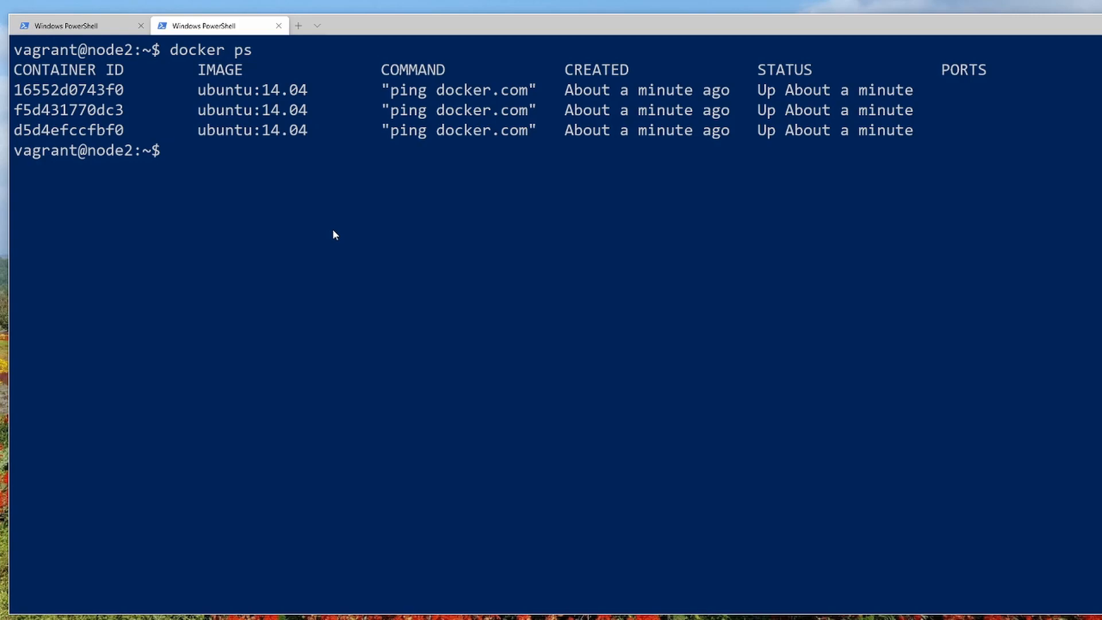
mouse_move(181, 58)
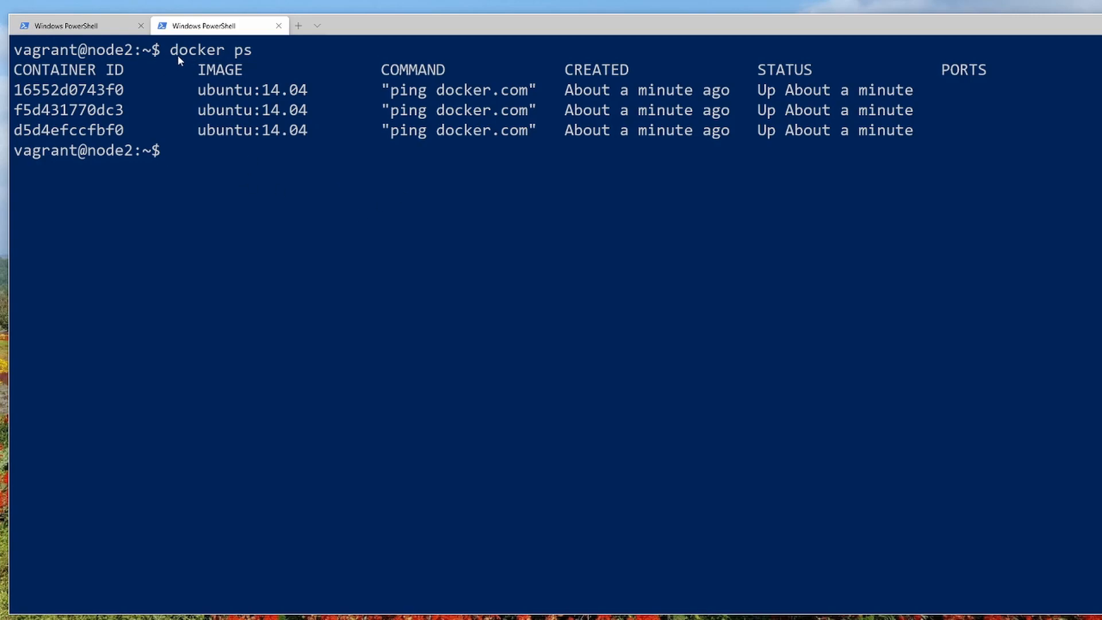